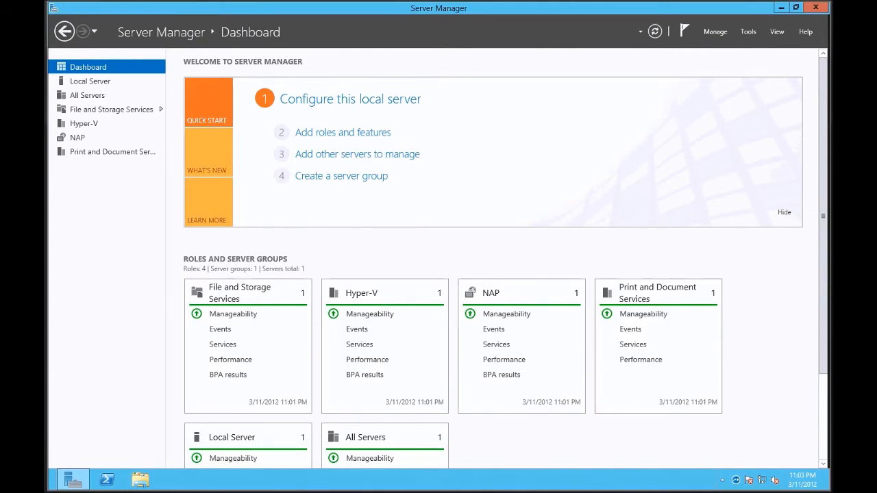
pyautogui.moveTo(655, 477)
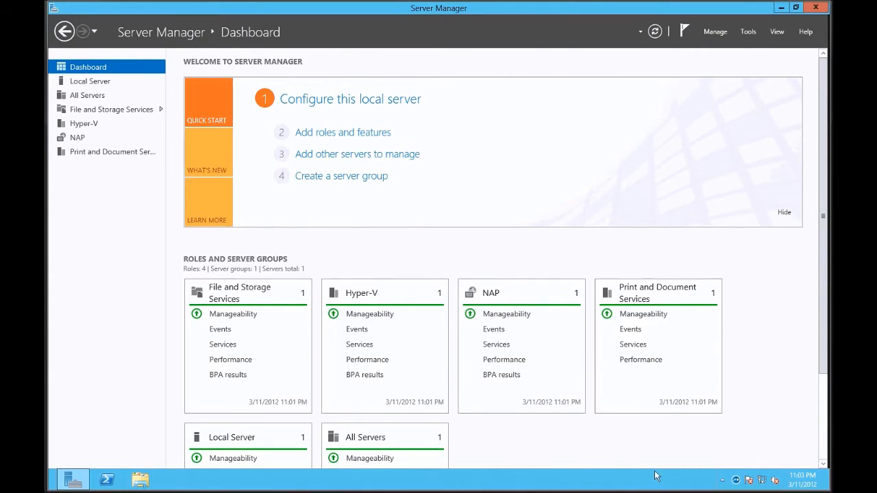
pyautogui.moveTo(543, 488)
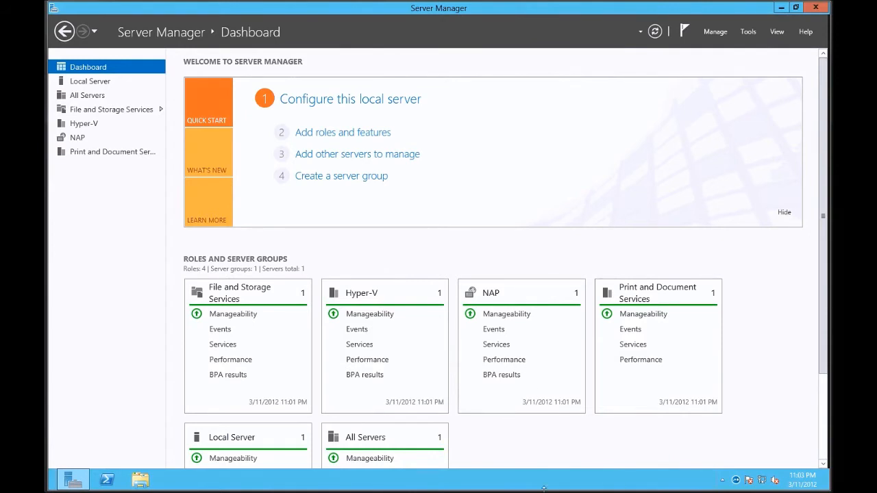
pyautogui.moveTo(538, 449)
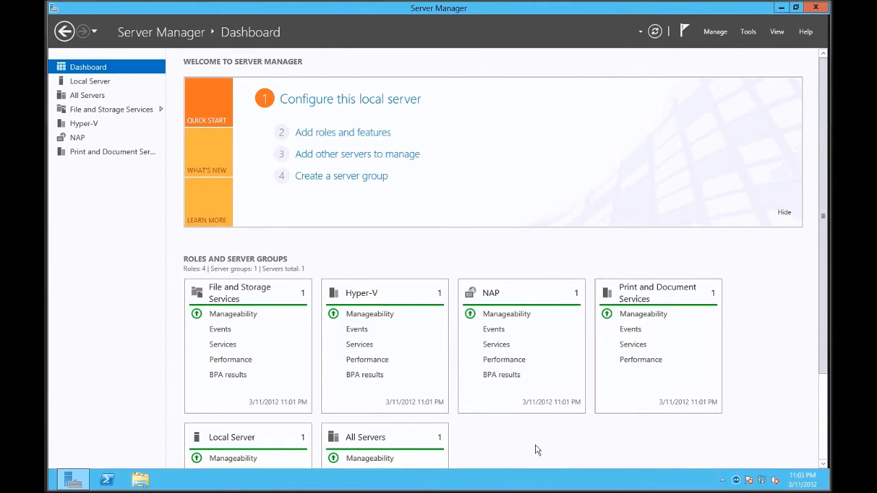
pyautogui.moveTo(520, 403)
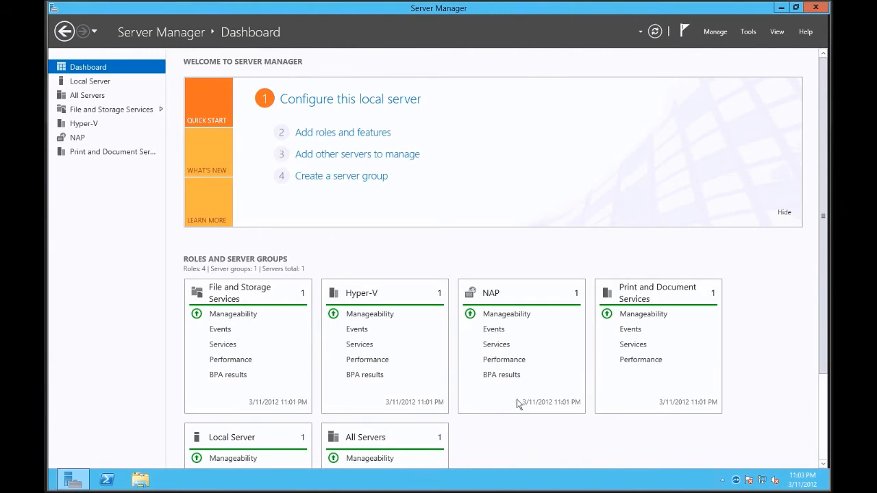
pyautogui.moveTo(354, 263)
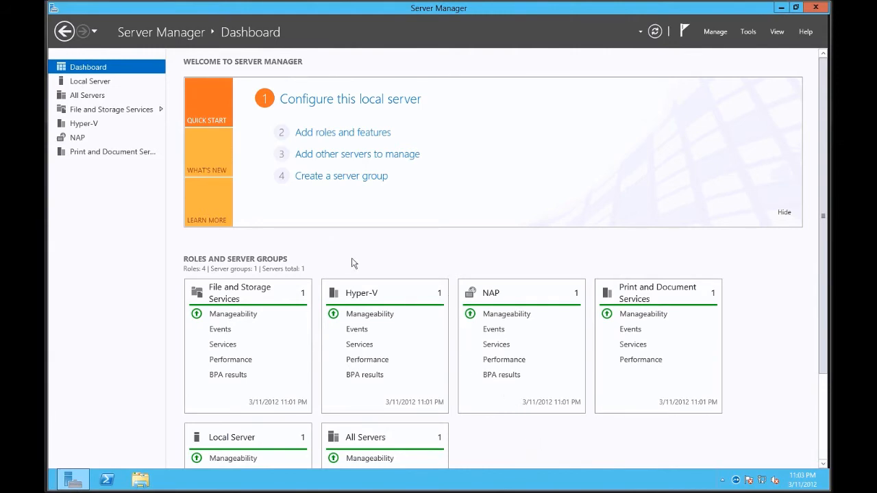
pyautogui.moveTo(96, 116)
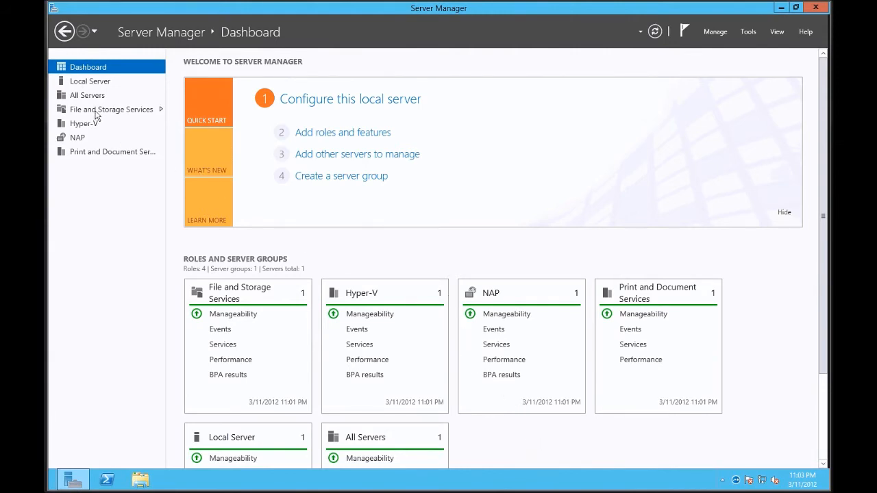
# Show the Storage Pools page listing the Primordial pool and its three 1.82 TB disks.
pyautogui.click(111, 109)
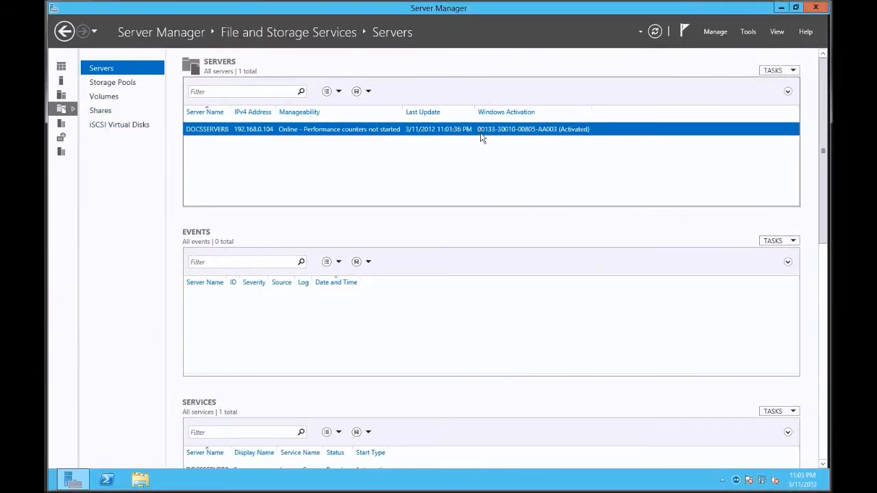
pyautogui.rightClick(452, 129)
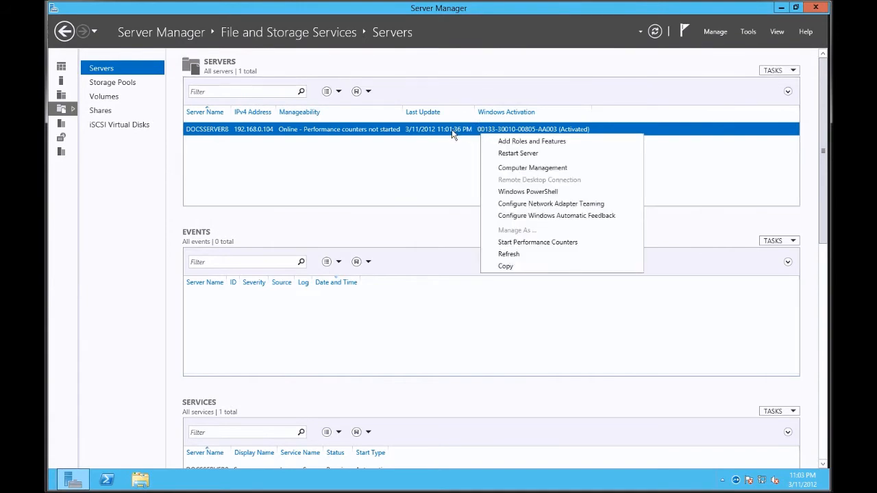
pyautogui.click(112, 83)
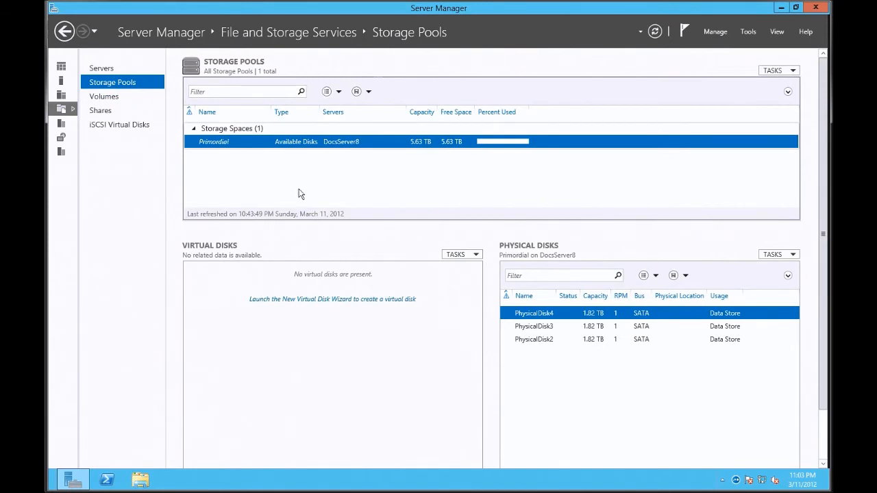
pyautogui.moveTo(301, 185)
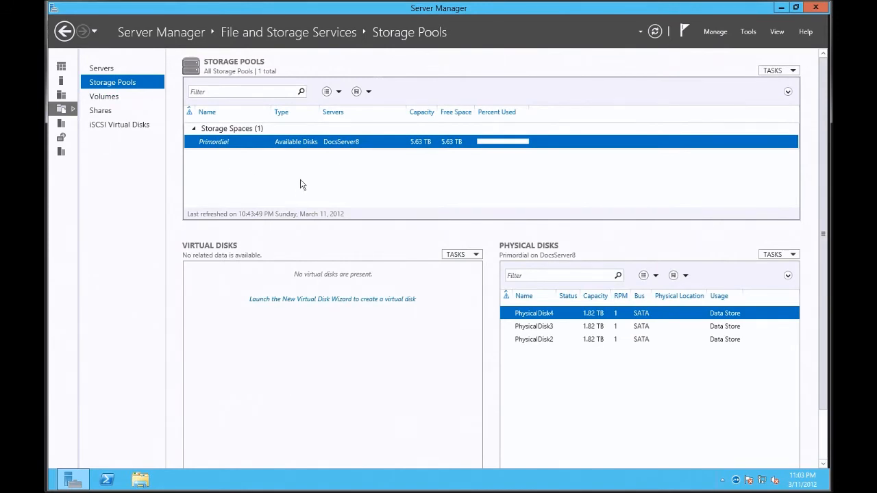
pyautogui.moveTo(304, 154)
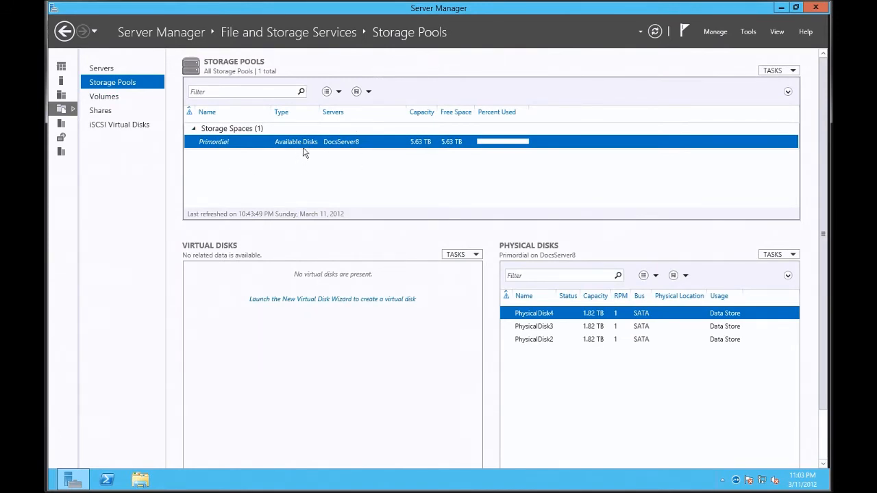
pyautogui.moveTo(342, 165)
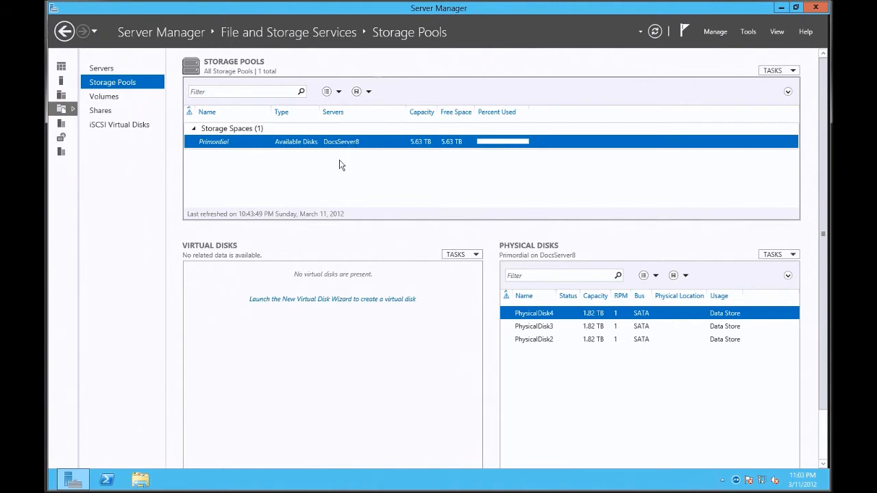
pyautogui.moveTo(496, 144)
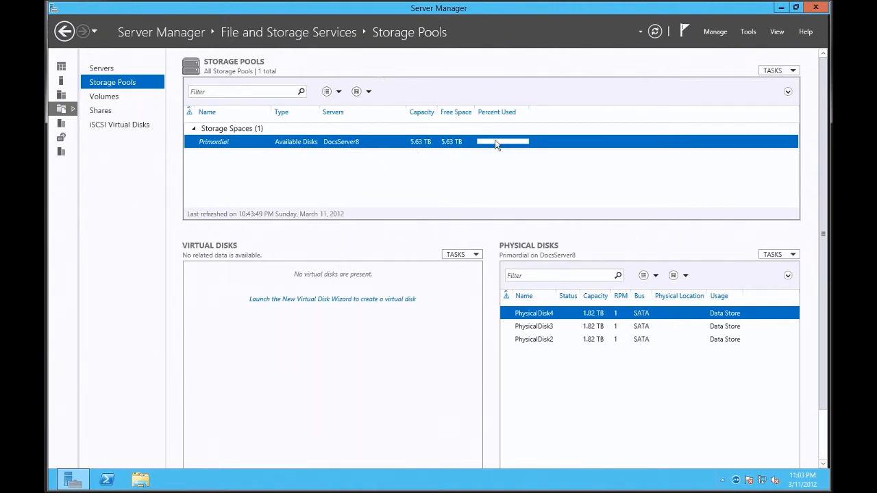
pyautogui.moveTo(459, 180)
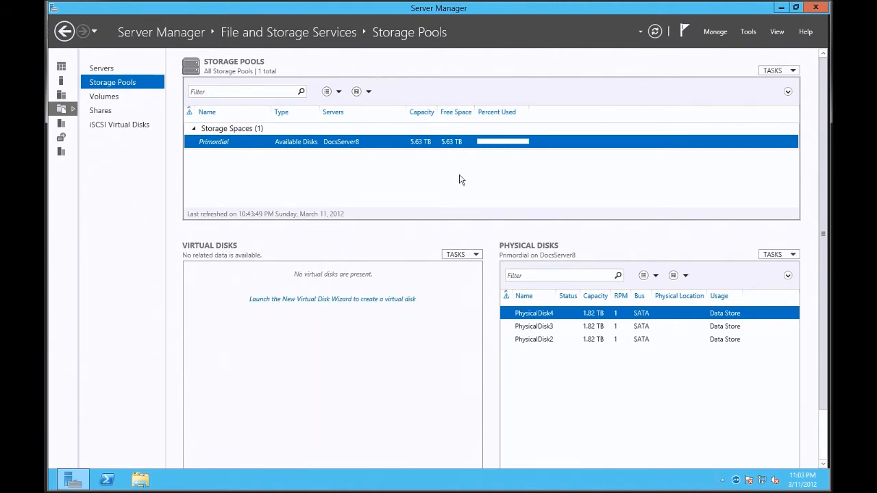
pyautogui.moveTo(548, 327)
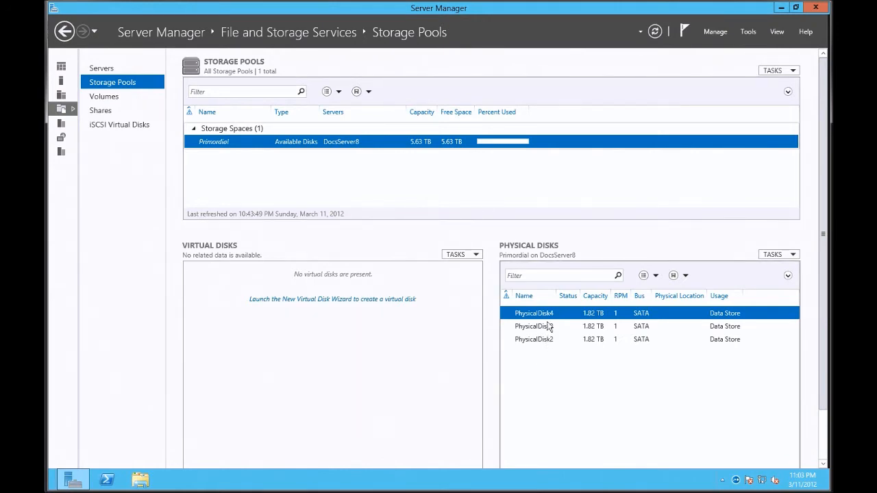
pyautogui.moveTo(548, 323)
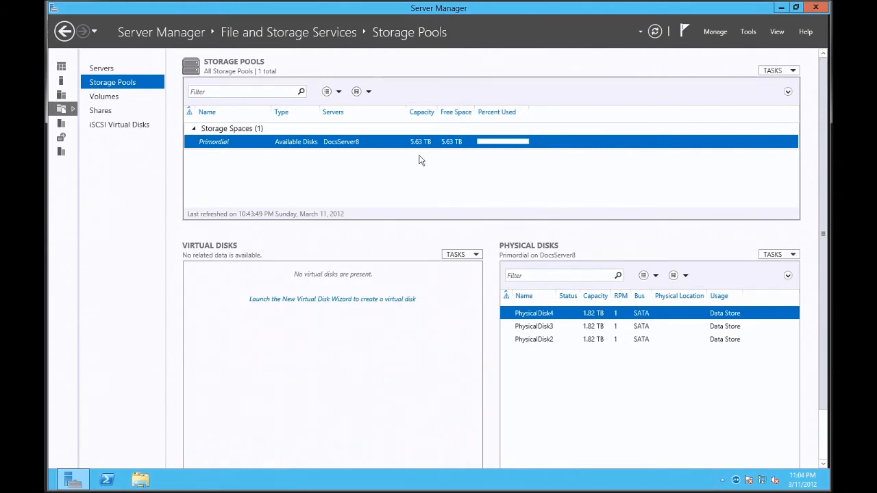
pyautogui.moveTo(409, 148)
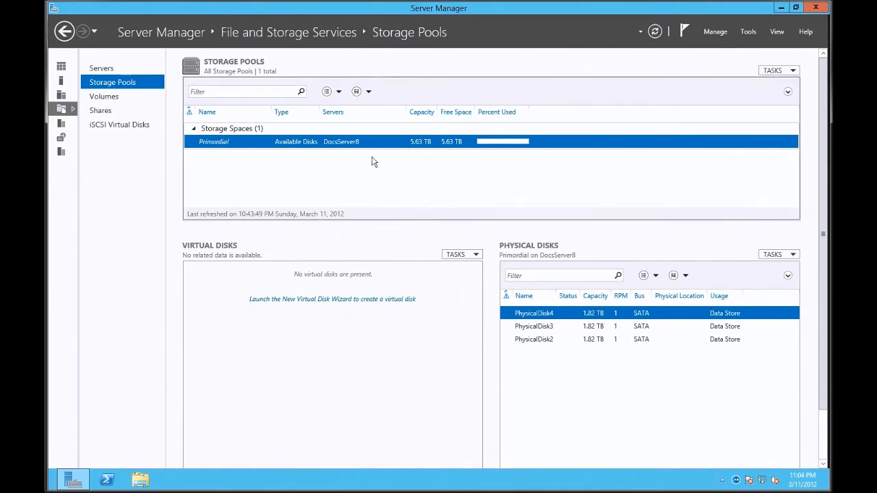
# Start a new storage pool from Primordial and name it 'Server 8 Pool Test'.
pyautogui.rightClick(214, 142)
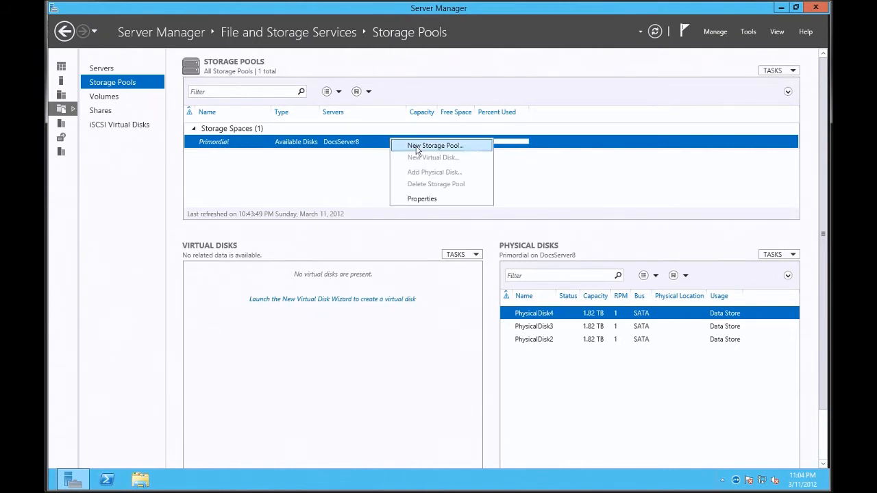
pyautogui.click(436, 145)
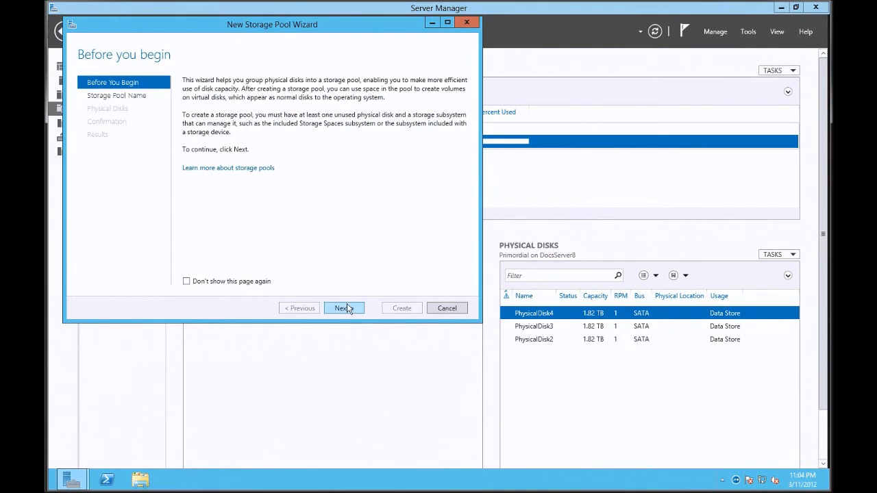
pyautogui.click(344, 307)
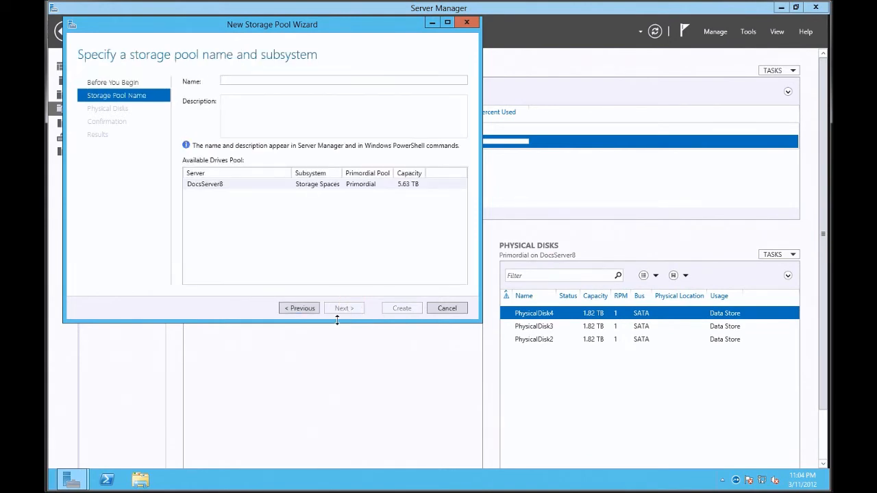
pyautogui.moveTo(395, 389)
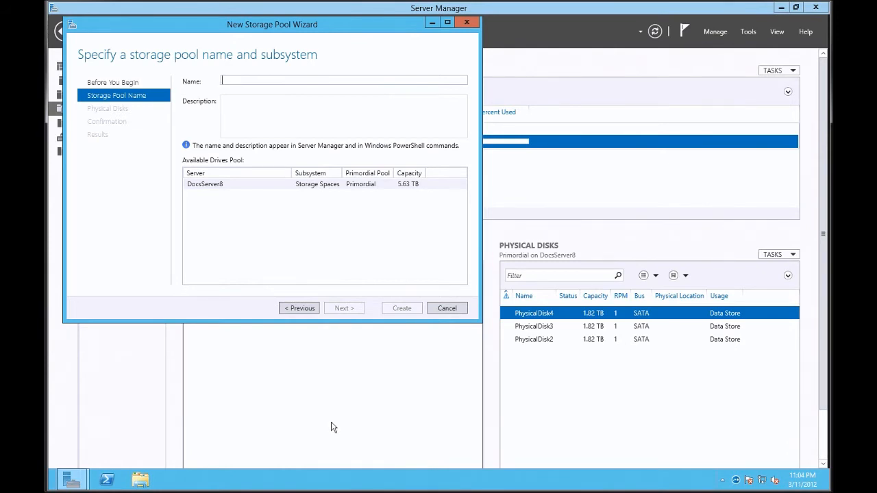
pyautogui.write('Server 8')
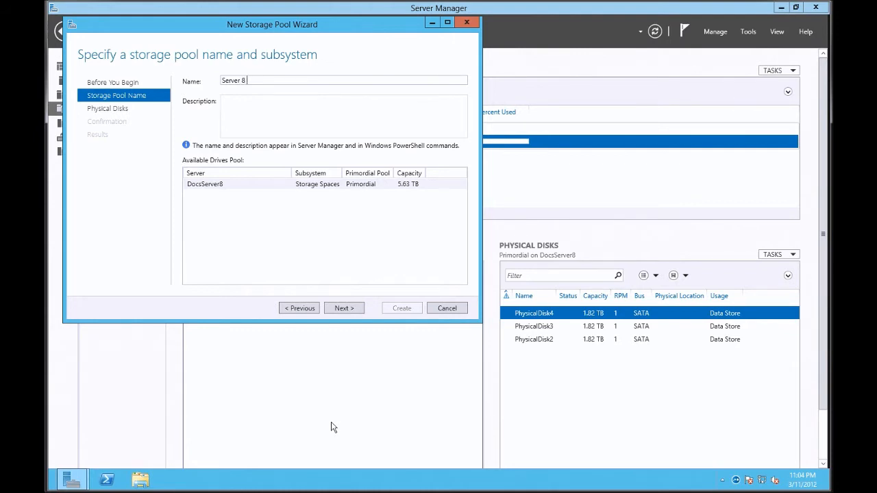
pyautogui.write('Pool Test')
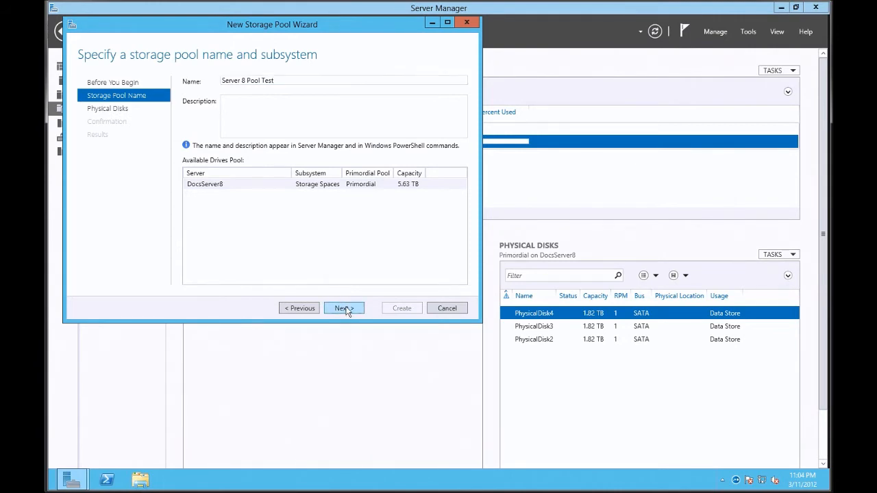
# Create the pool from all three disks, confirm the settings and close the wizard.
pyautogui.click(343, 307)
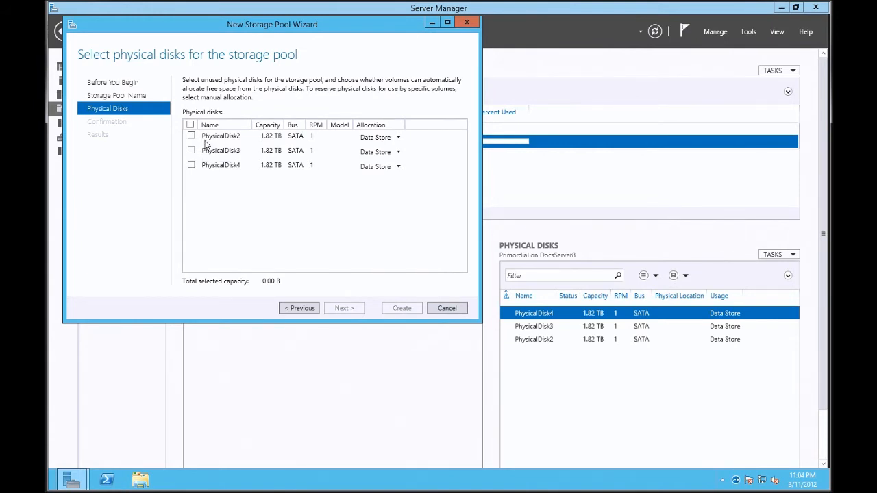
pyautogui.moveTo(221, 165)
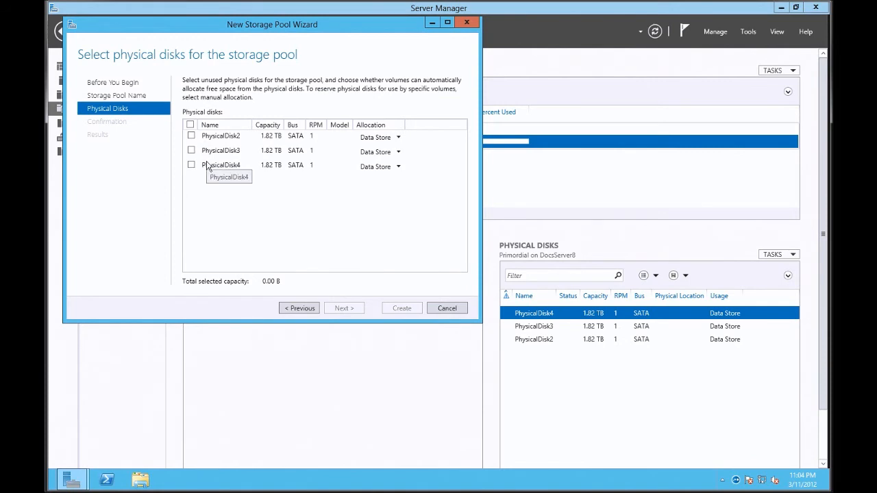
pyautogui.moveTo(199, 184)
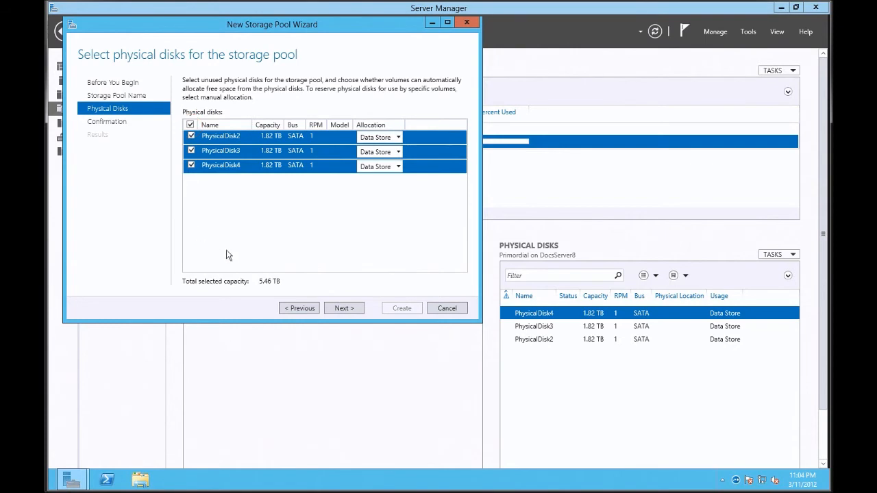
pyautogui.click(344, 307)
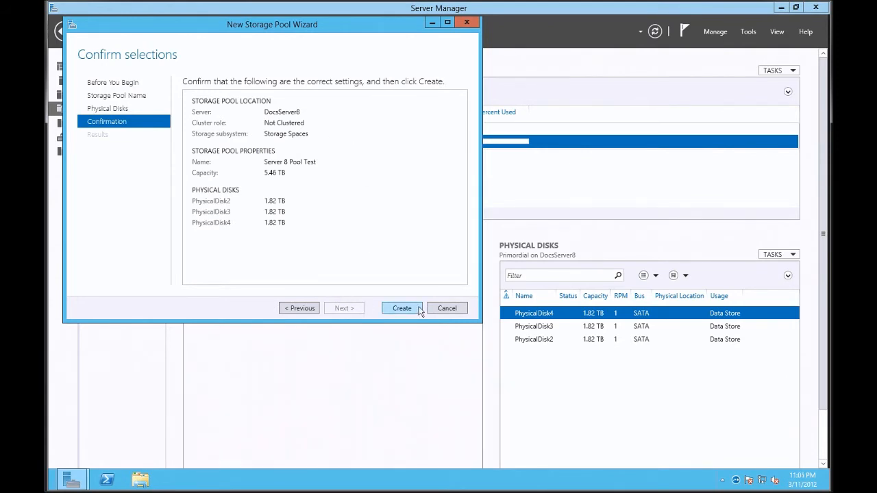
pyautogui.click(402, 307)
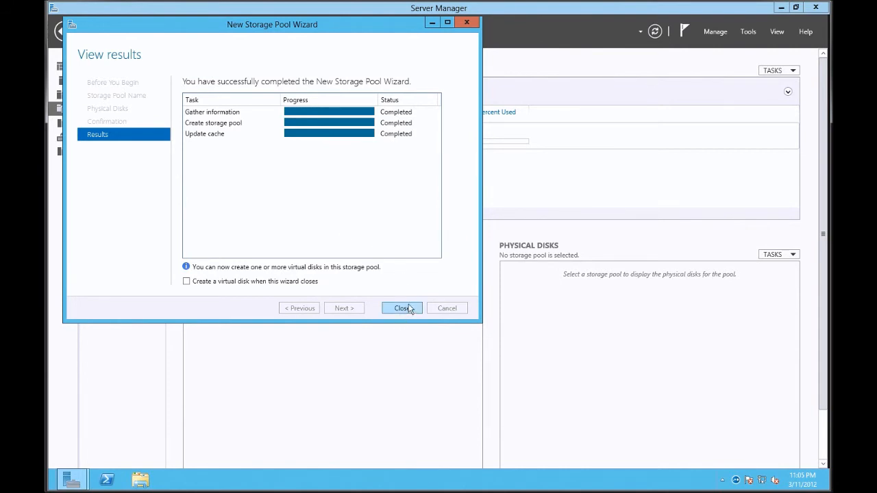
pyautogui.click(402, 307)
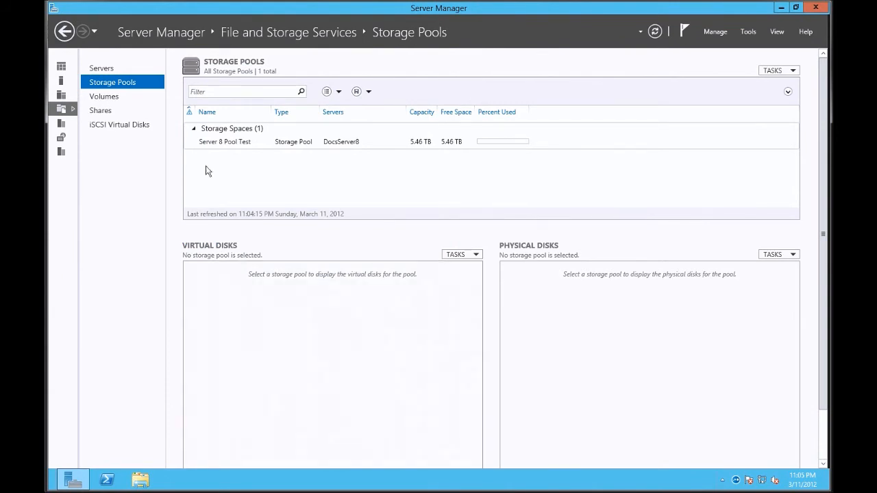
# Select Server 8 Pool Test and launch the New Virtual Disk Wizard on it.
pyautogui.click(225, 142)
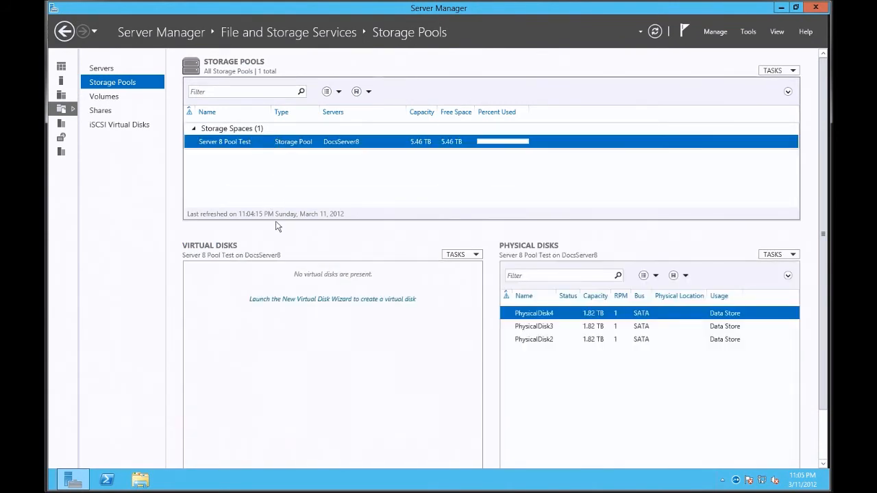
pyautogui.moveTo(291, 184)
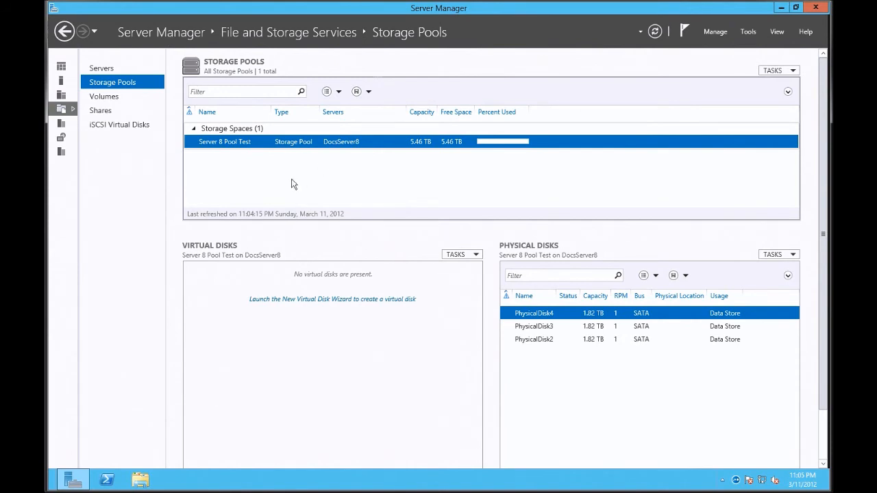
pyautogui.moveTo(304, 160)
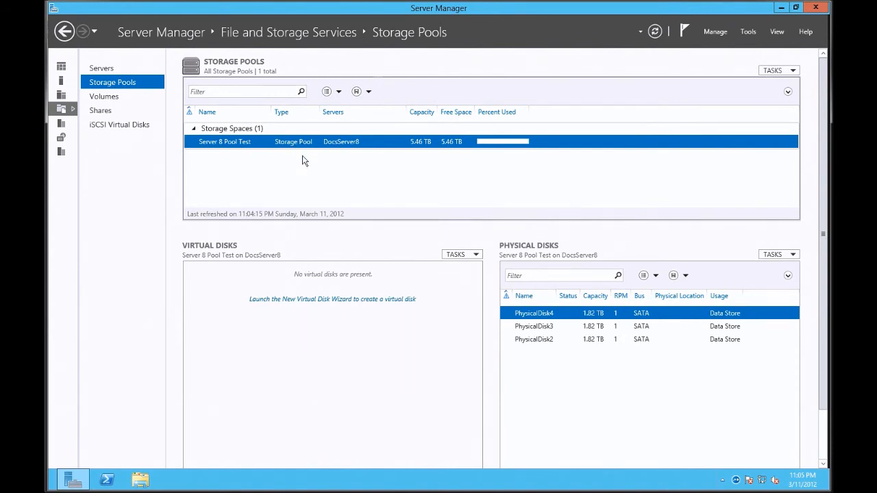
pyautogui.moveTo(455, 113)
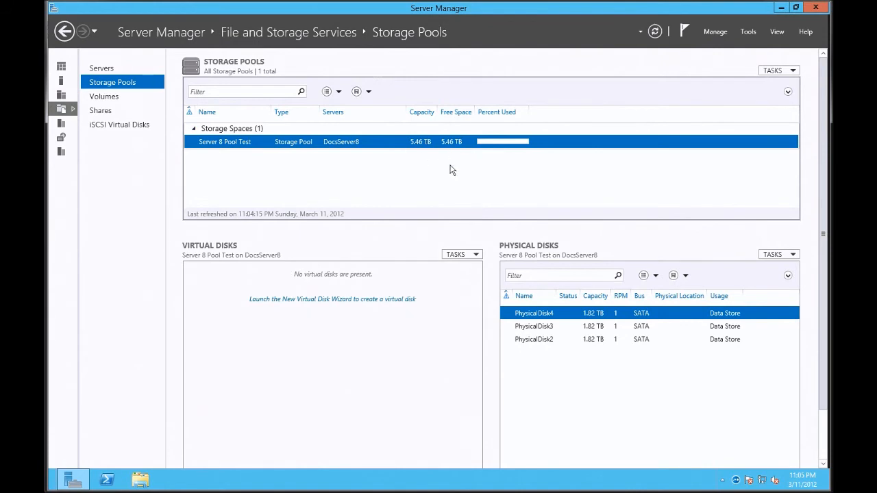
pyautogui.moveTo(432, 220)
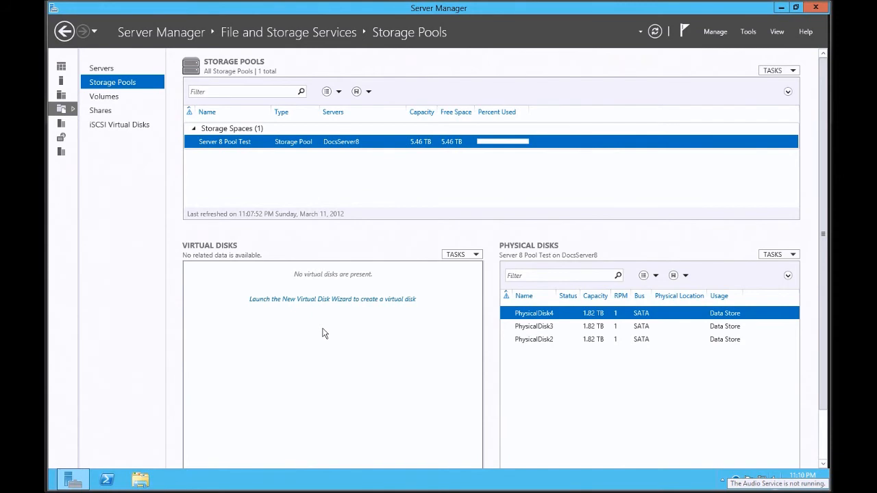
pyautogui.click(332, 299)
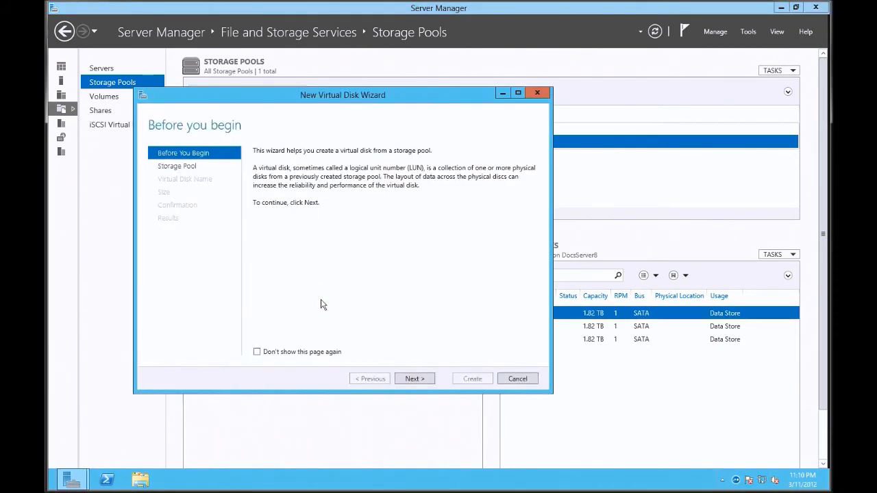
# Keep the server and pool and name the virtual disk 'VHD Test'.
pyautogui.click(413, 378)
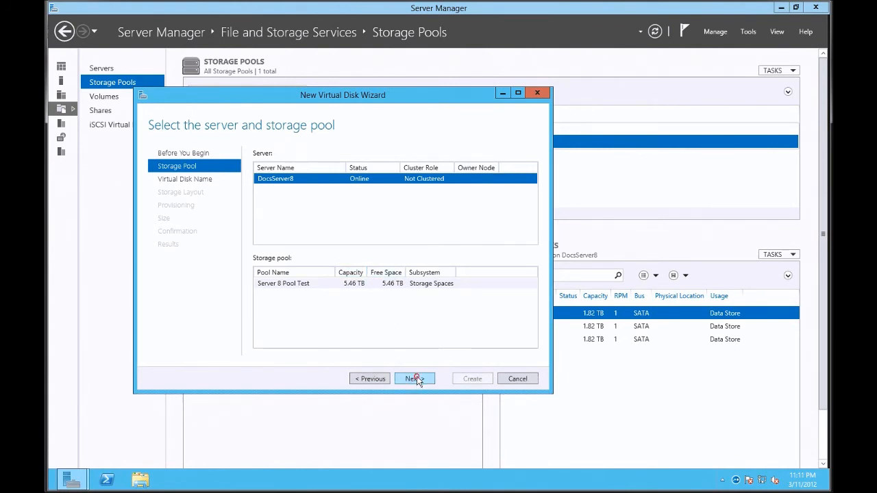
pyautogui.click(414, 378)
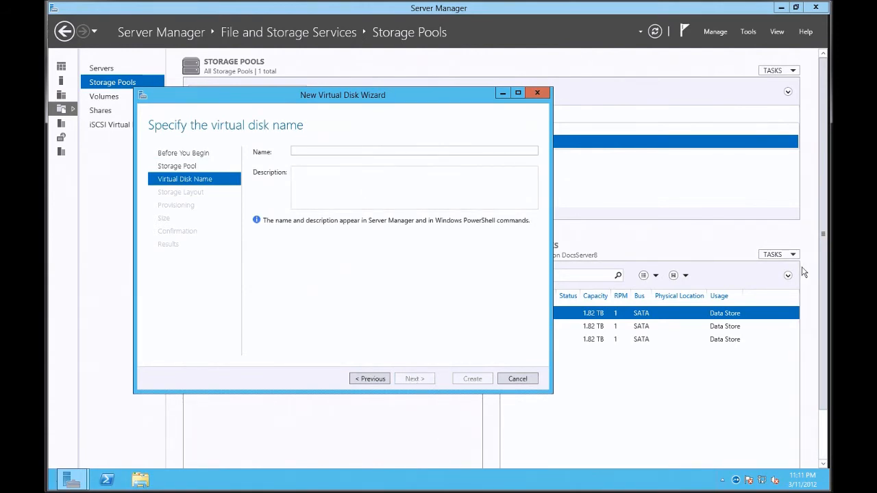
pyautogui.write('VHD TEs')
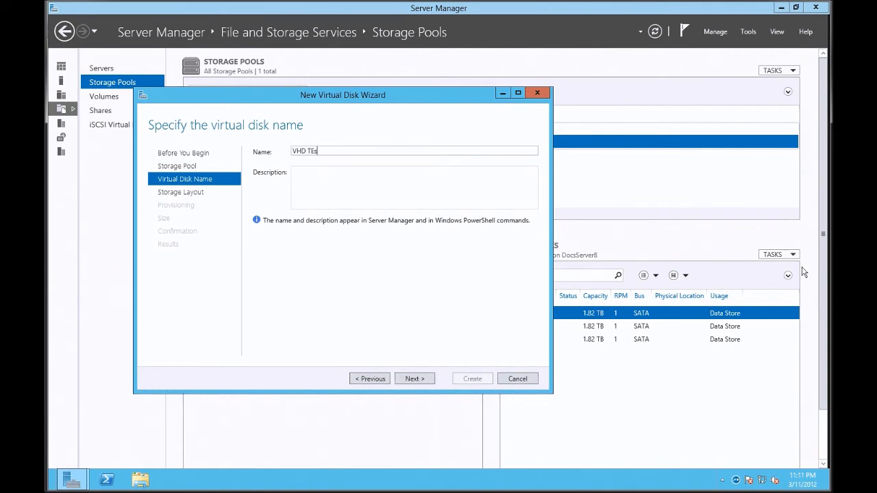
pyautogui.press('Backspace')
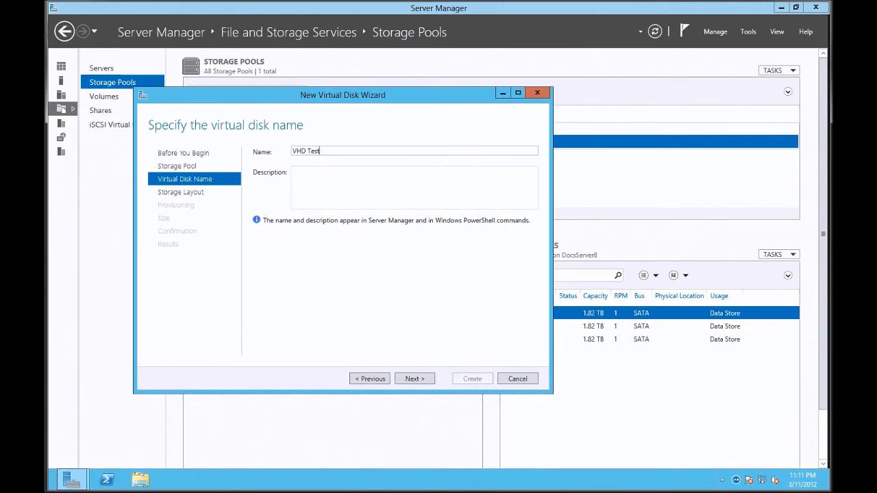
pyautogui.click(414, 378)
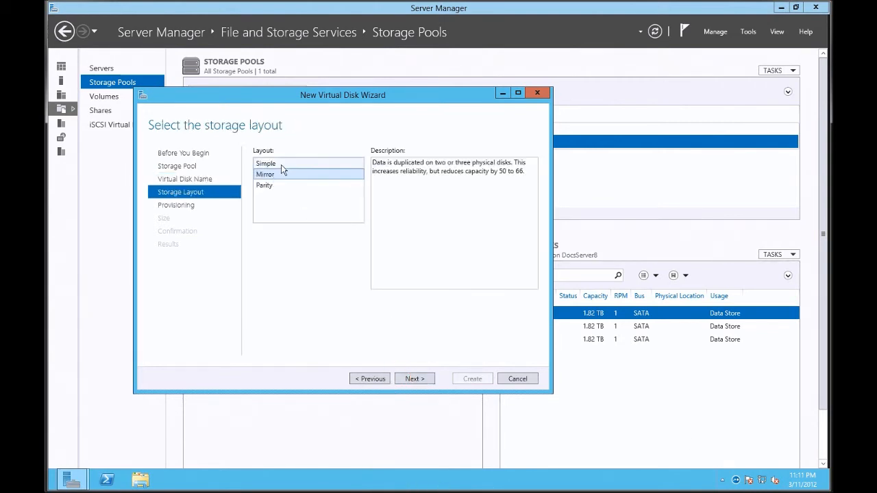
# Review Simple and Mirror, then choose Parity as the storage layout.
pyautogui.click(266, 163)
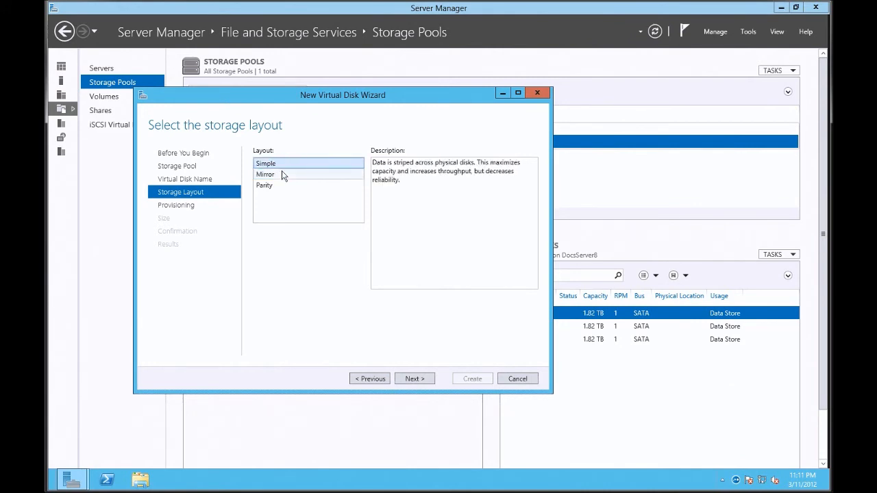
pyautogui.click(266, 174)
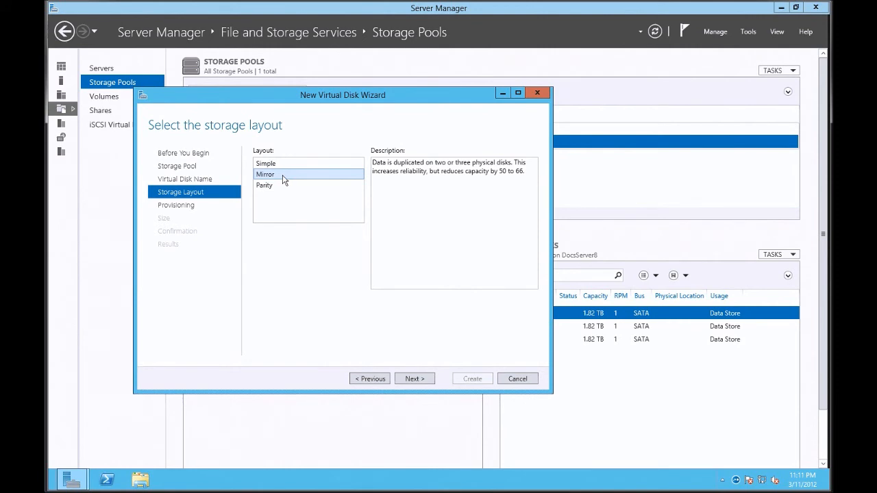
pyautogui.click(264, 185)
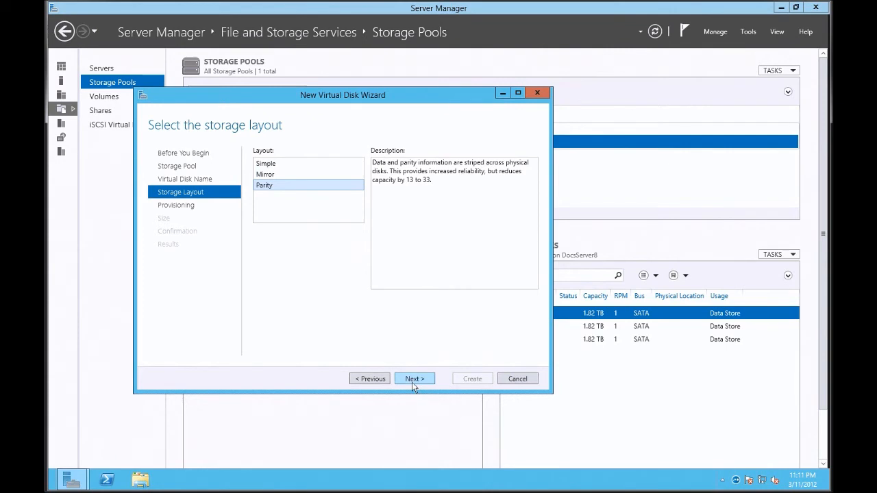
pyautogui.moveTo(418, 379)
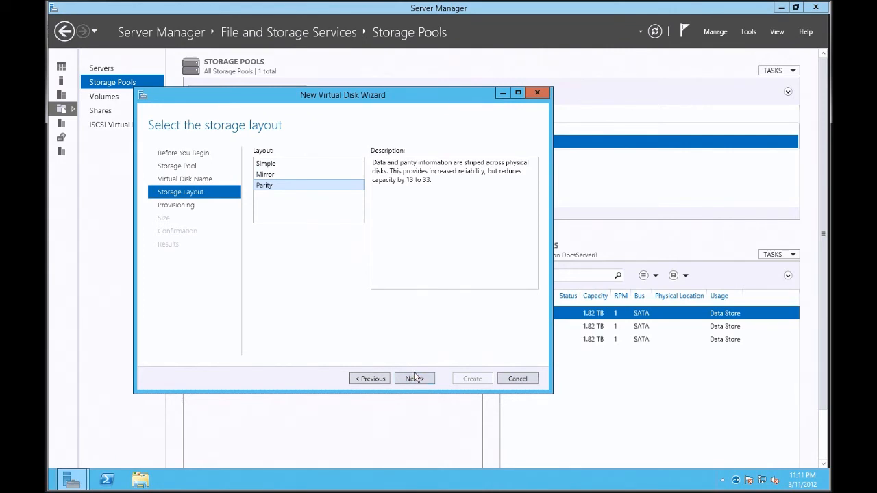
# Keep Fixed provisioning, size the disk at 3.0 TB and reach the summary.
pyautogui.click(413, 378)
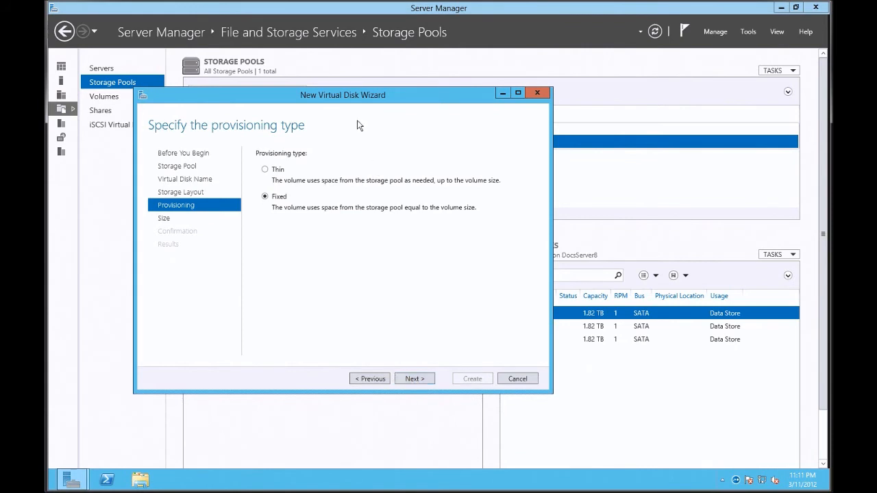
pyautogui.moveTo(342, 236)
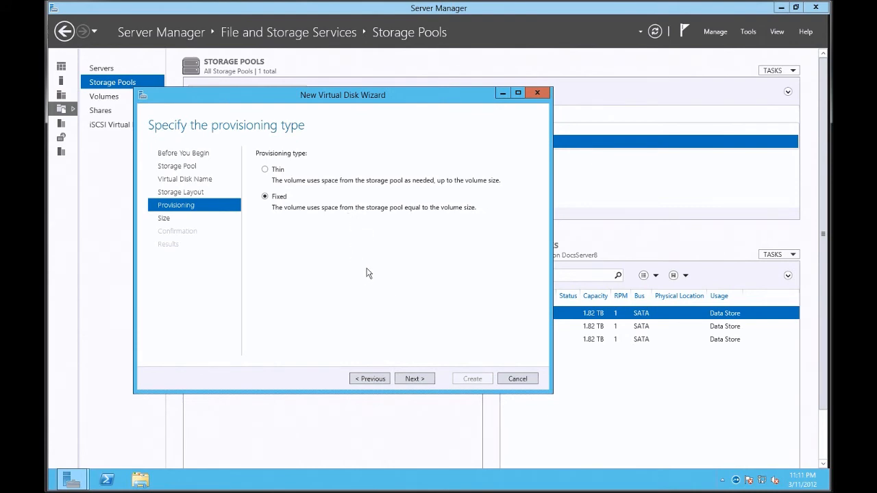
pyautogui.moveTo(406, 215)
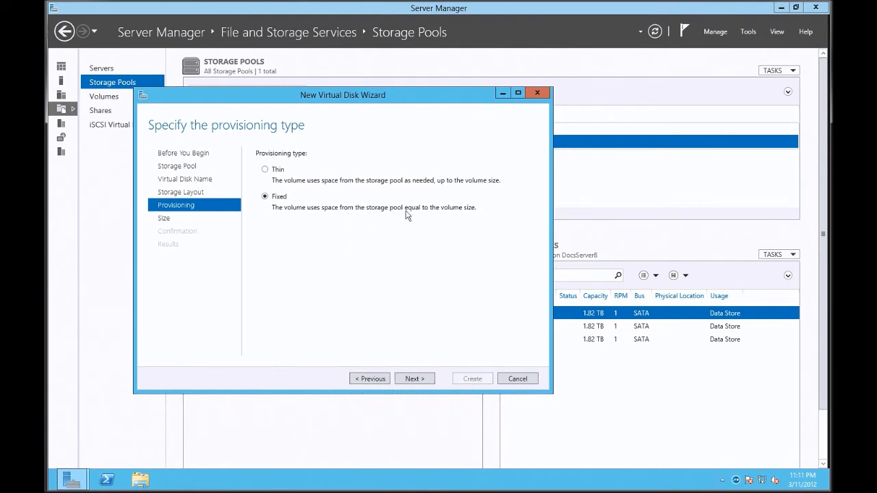
pyautogui.click(414, 378)
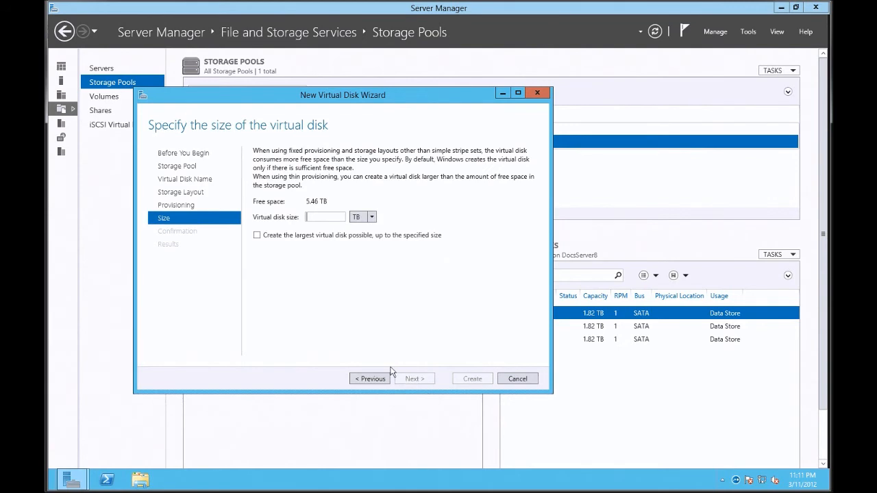
pyautogui.write('3')
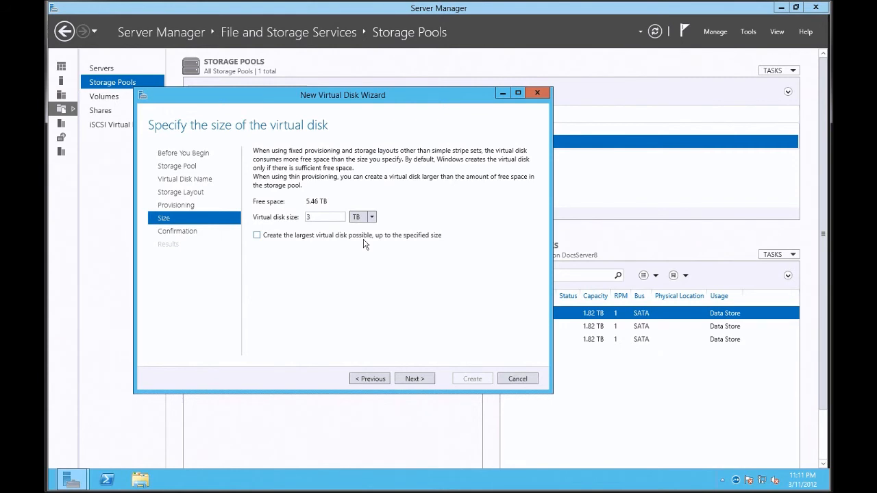
pyautogui.write('.0')
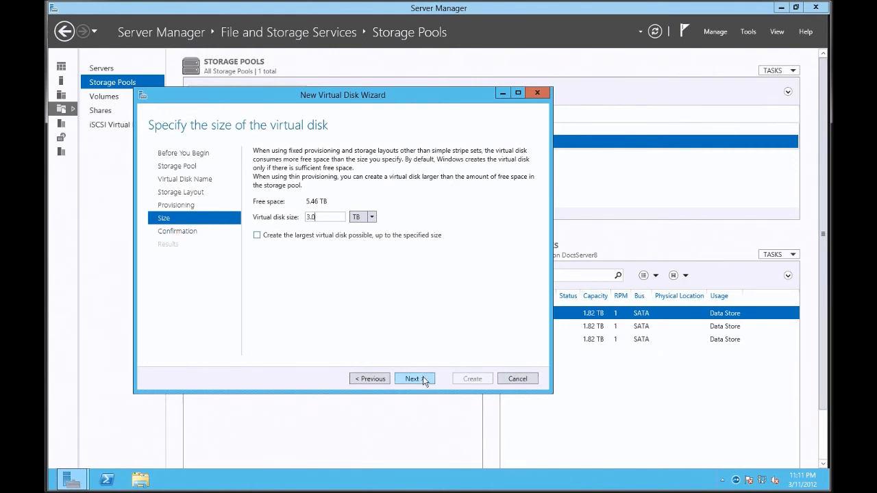
pyautogui.click(413, 378)
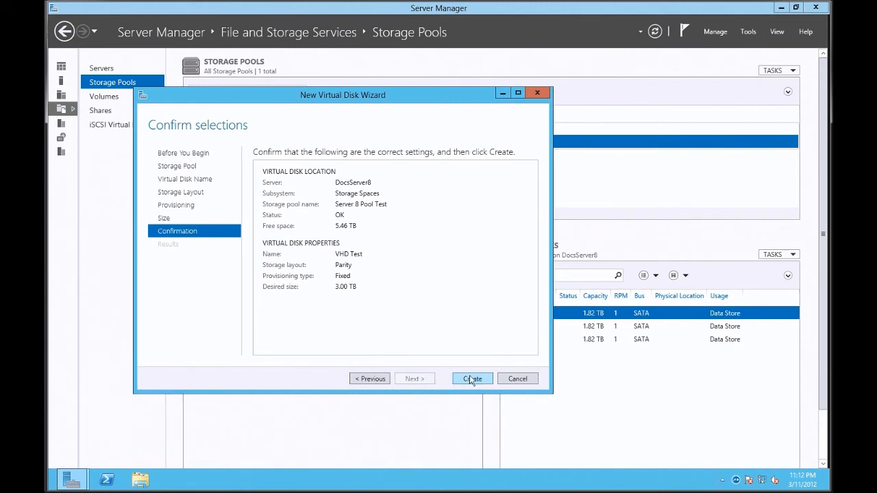
# Create the VHD Test virtual disk and close the finished wizard.
pyautogui.click(471, 378)
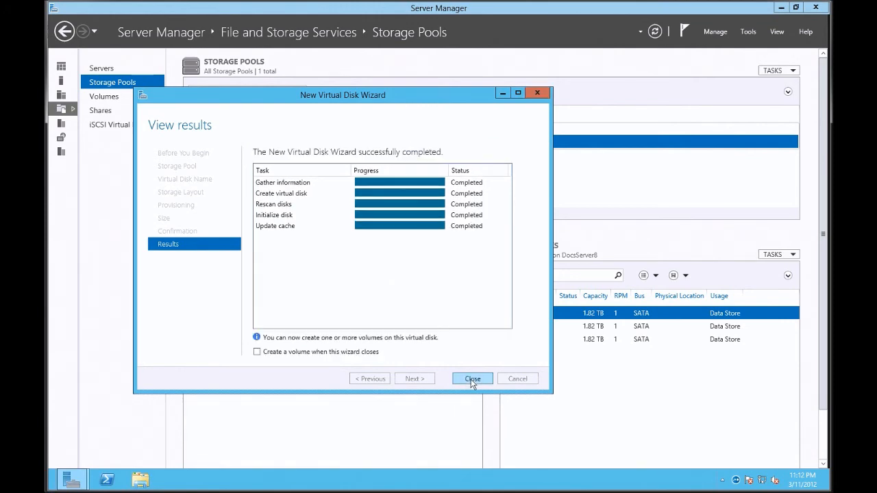
pyautogui.click(471, 379)
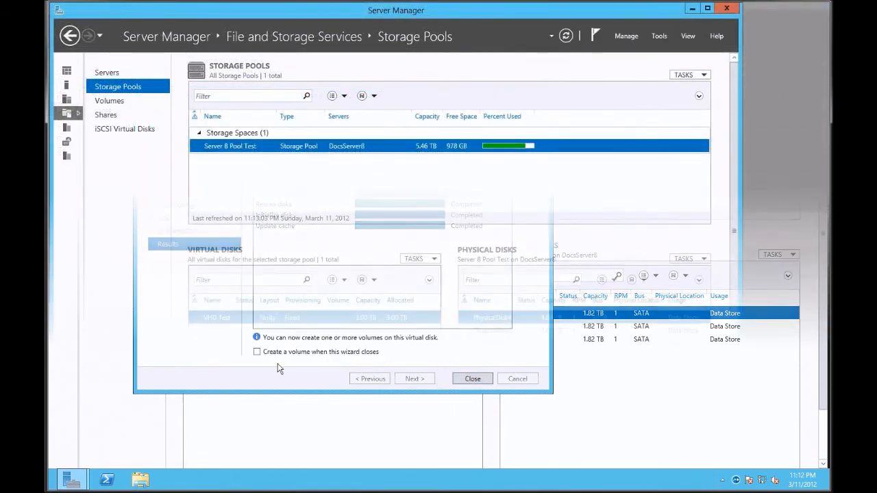
# Select VHD Test in the Virtual Disks list to expose its actions.
pyautogui.click(472, 378)
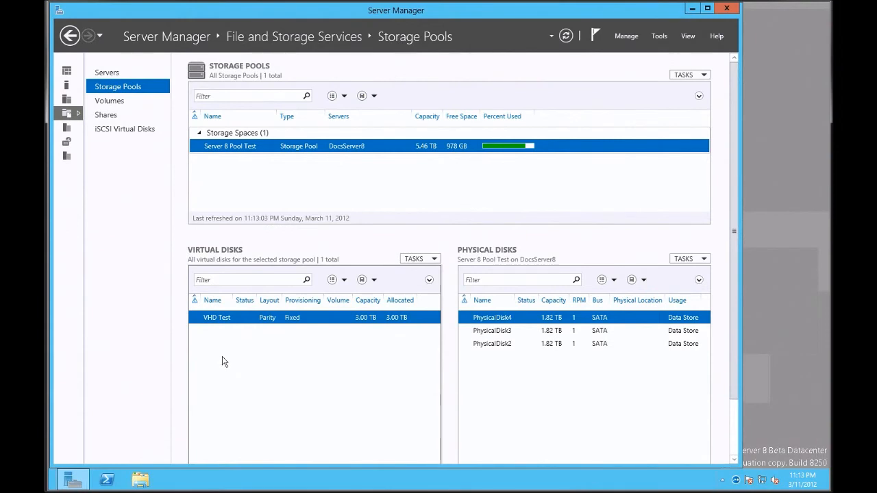
pyautogui.moveTo(226, 362)
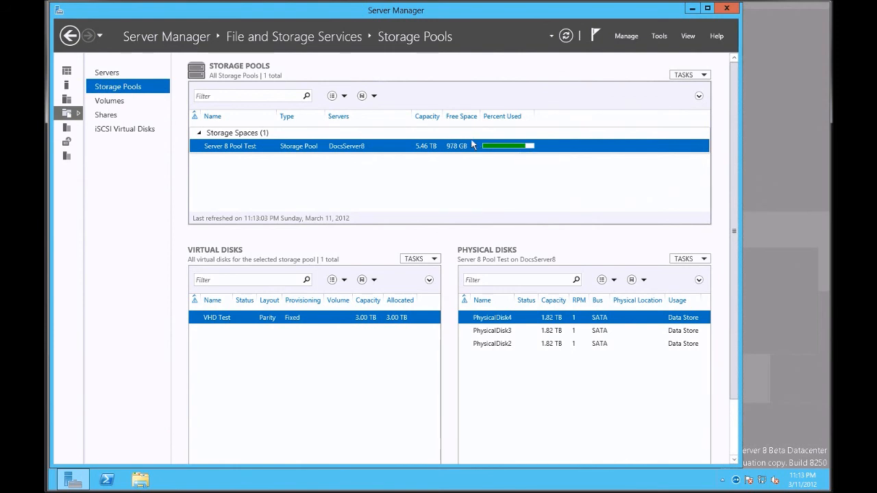
pyautogui.moveTo(461, 153)
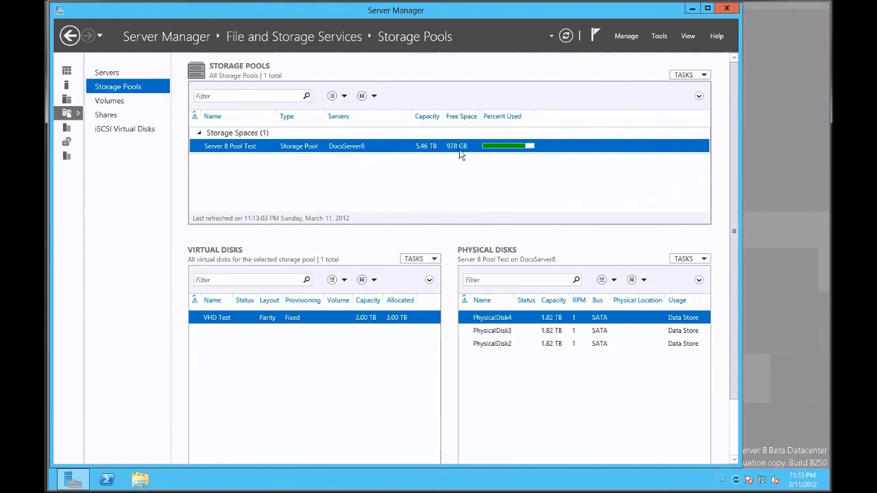
pyautogui.moveTo(463, 176)
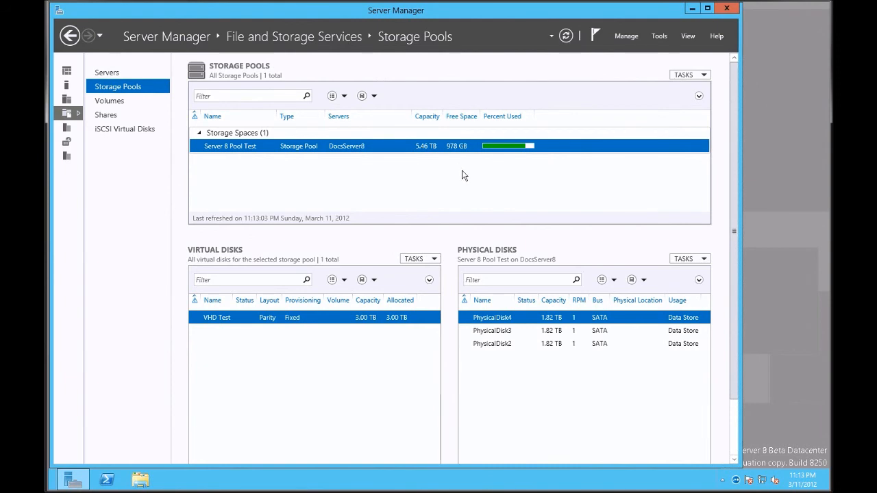
pyautogui.moveTo(349, 318)
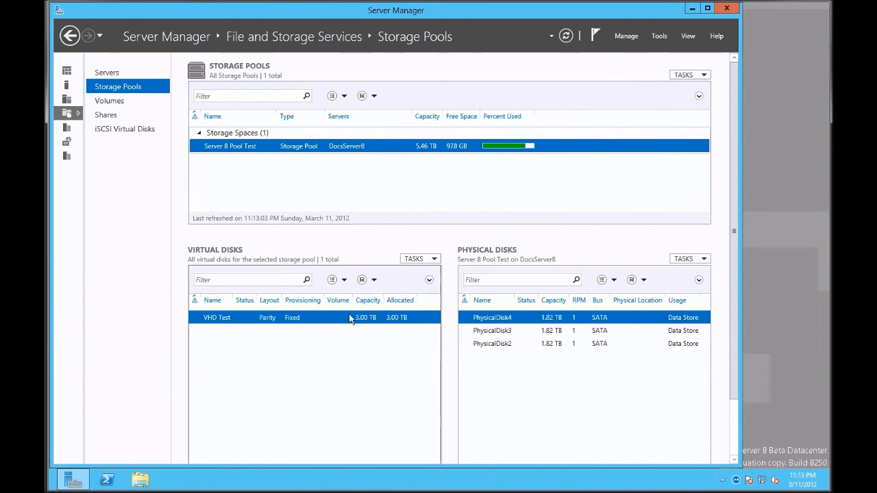
pyautogui.moveTo(255, 333)
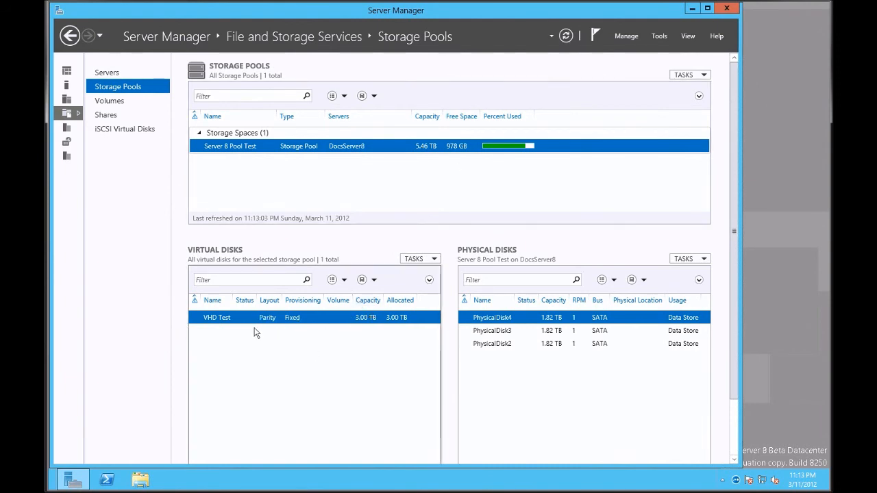
pyautogui.moveTo(288, 318)
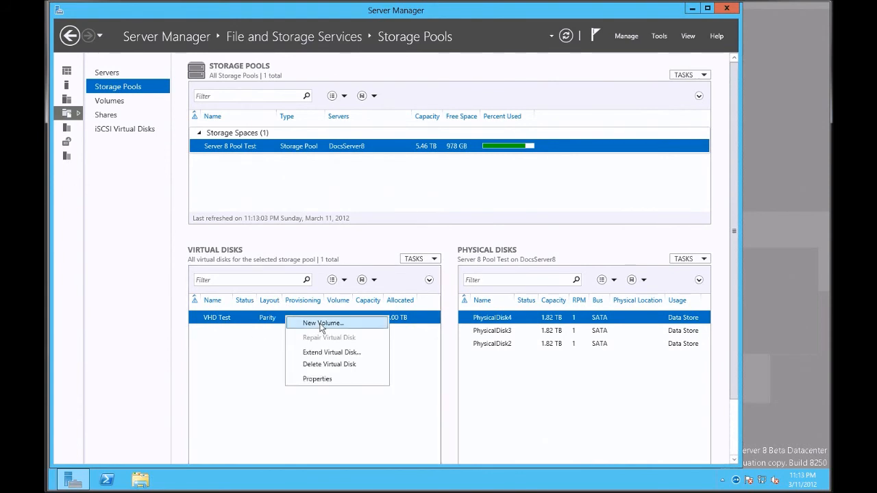
# Start a volume on Disk 5, keeping the full 3.00 TB size and drive letter G.
pyautogui.click(323, 323)
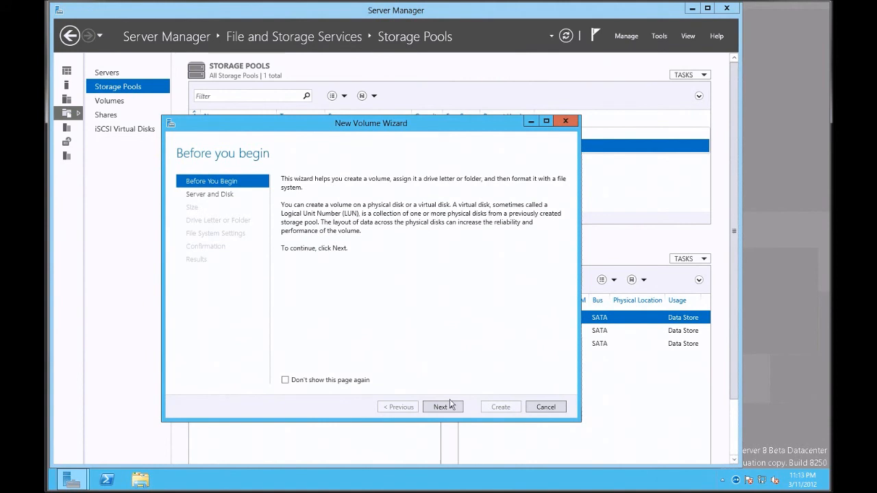
pyautogui.click(443, 406)
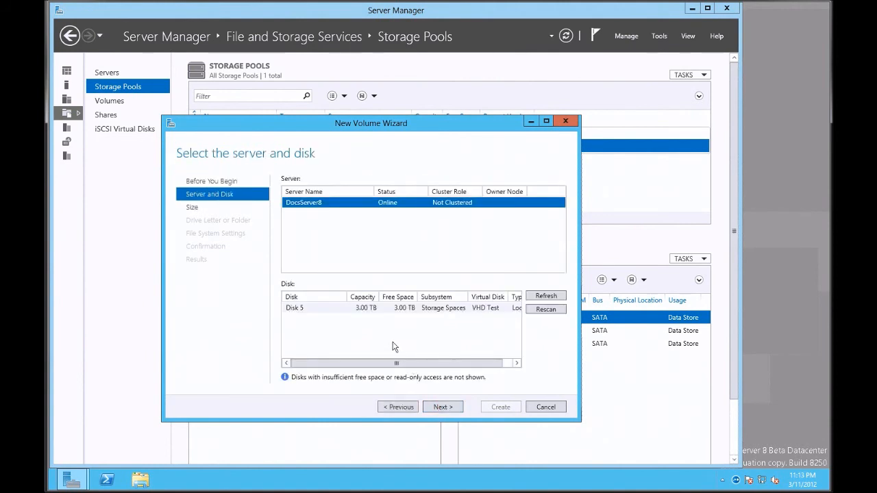
pyautogui.moveTo(370, 307)
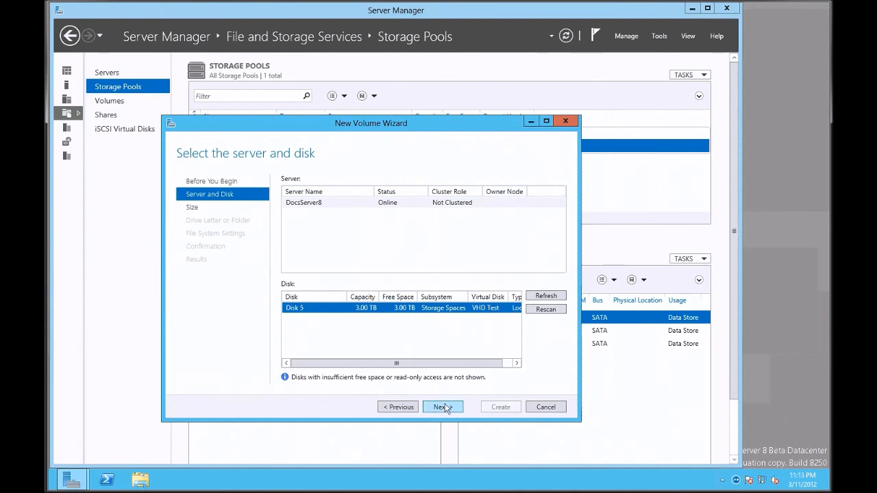
pyautogui.click(441, 407)
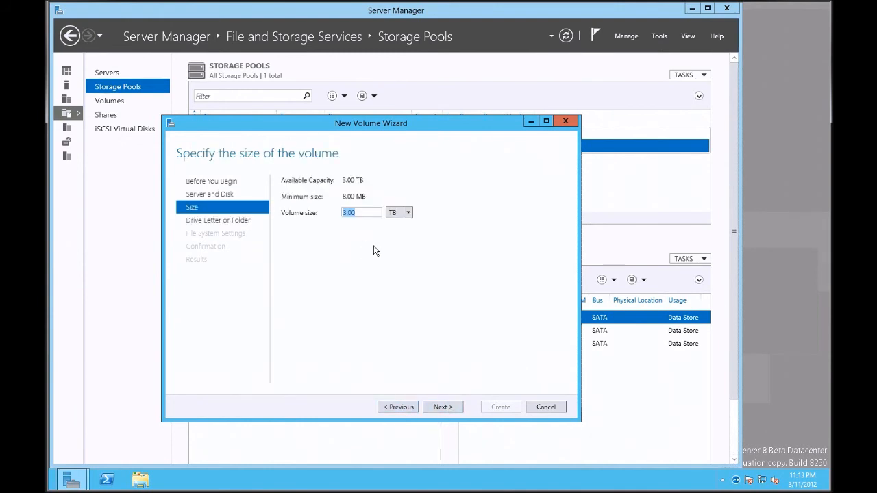
pyautogui.click(442, 405)
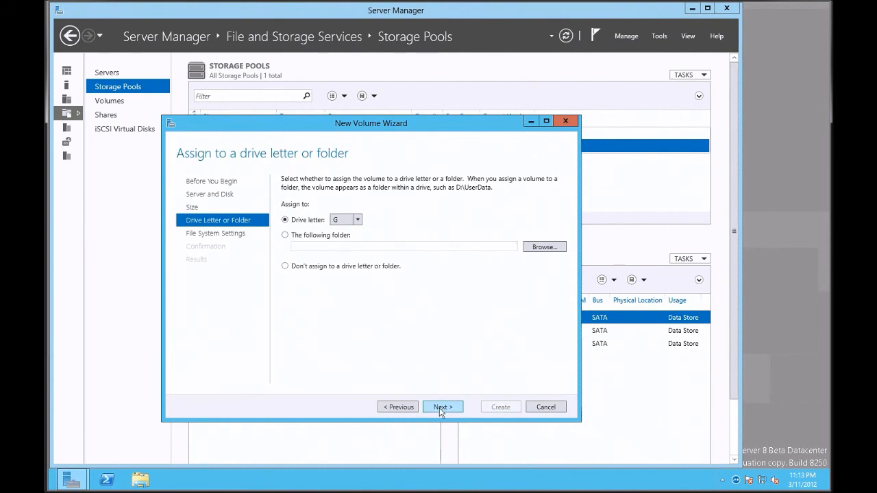
pyautogui.click(441, 407)
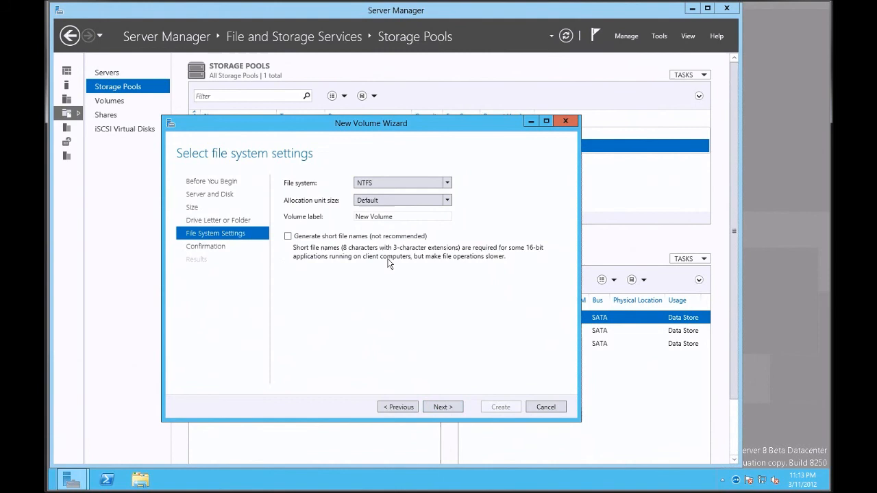
# Format as ReFS with label 'ReFS Test' and reach the confirmation page.
pyautogui.click(447, 183)
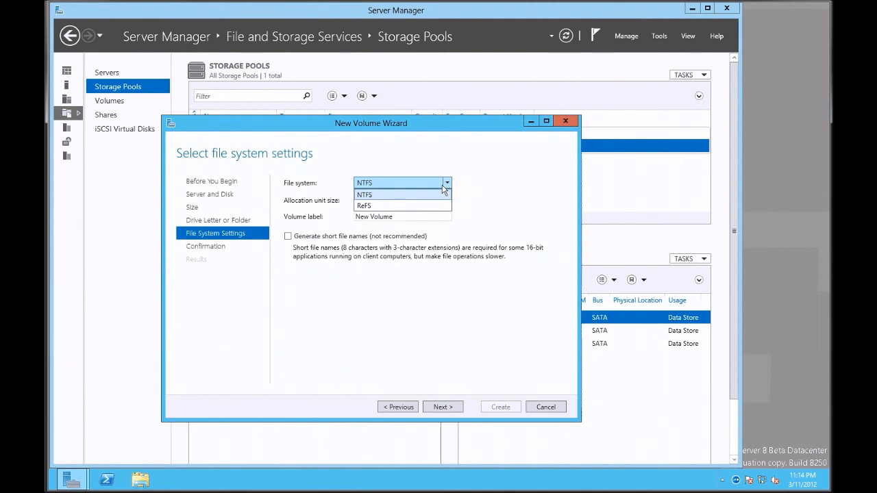
pyautogui.moveTo(416, 204)
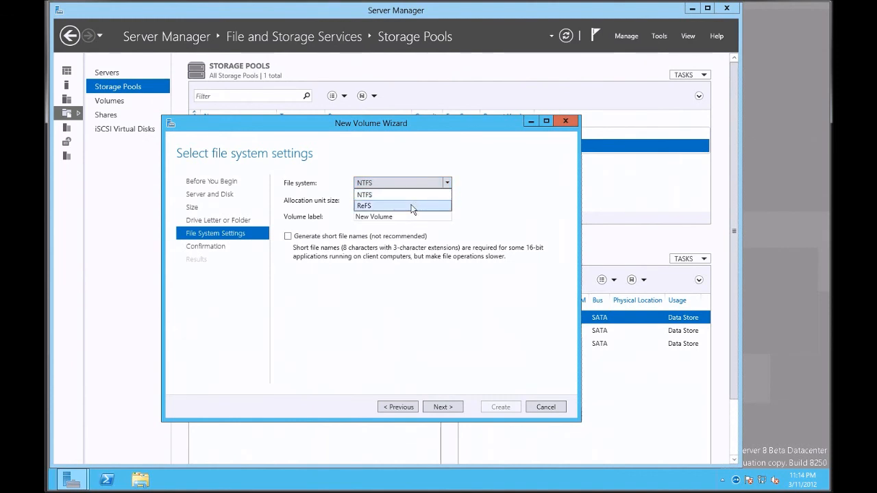
pyautogui.click(365, 206)
pyautogui.write('Rew')
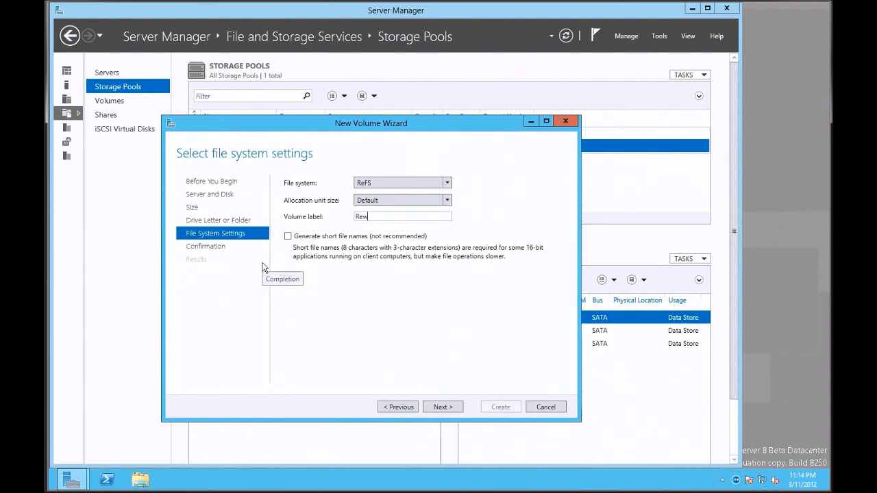
pyautogui.write('ReFS Test')
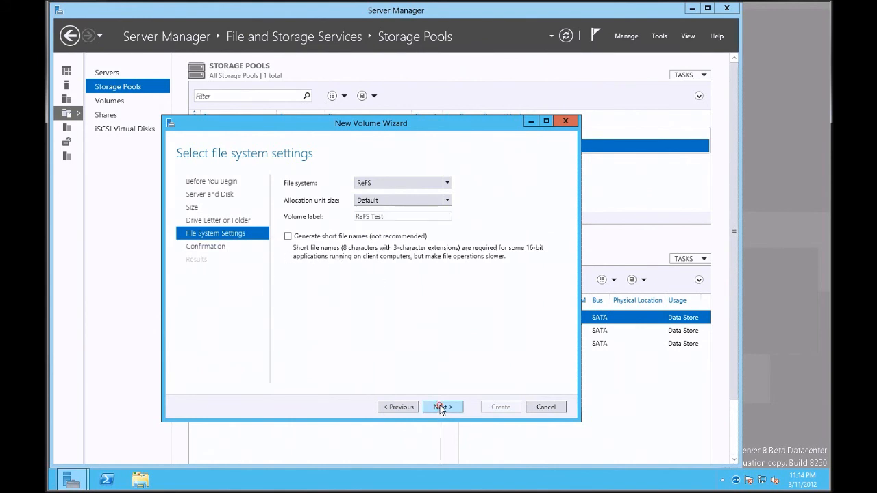
pyautogui.click(442, 405)
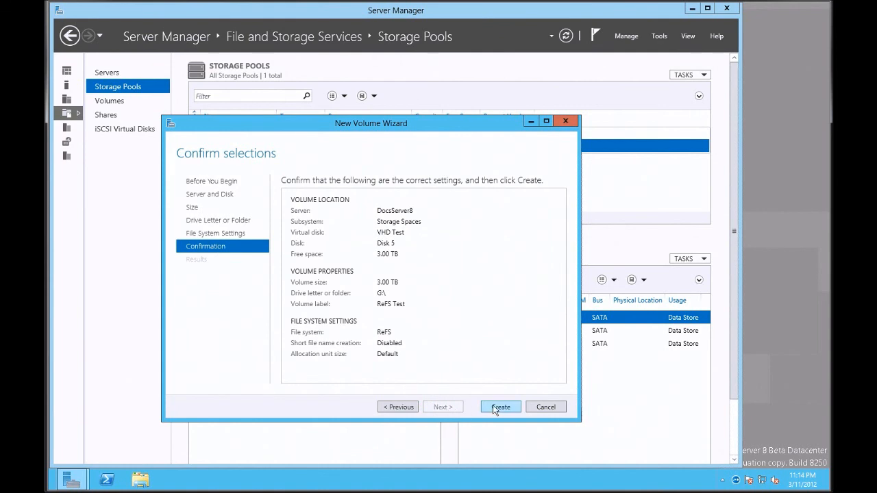
# Create the ReFS Test volume on VHD Test and close the completed wizard.
pyautogui.click(500, 407)
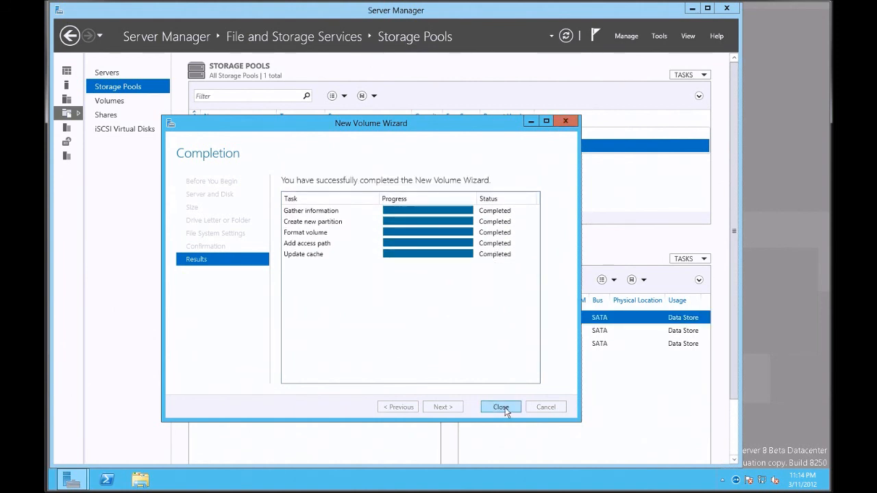
pyautogui.click(500, 405)
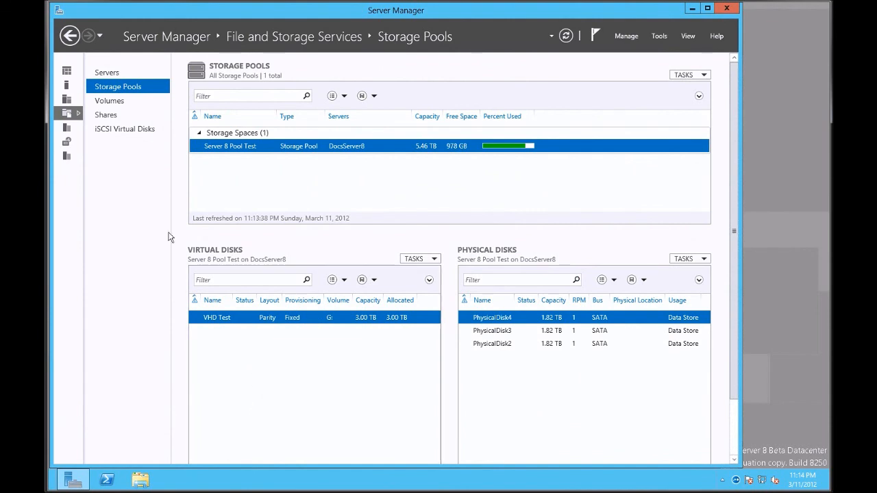
# Show the Computer view in File Explorer and select the ReFS Test (G:) drive with 2.99 TB free.
pyautogui.click(140, 480)
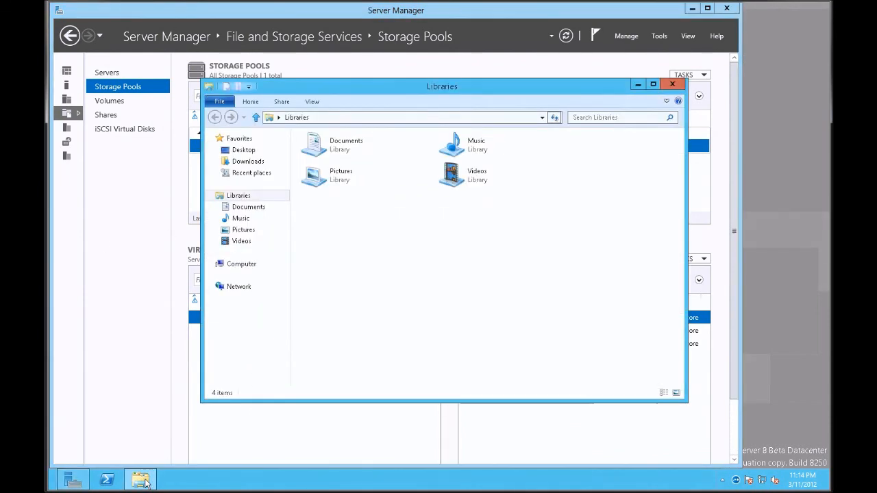
pyautogui.click(241, 264)
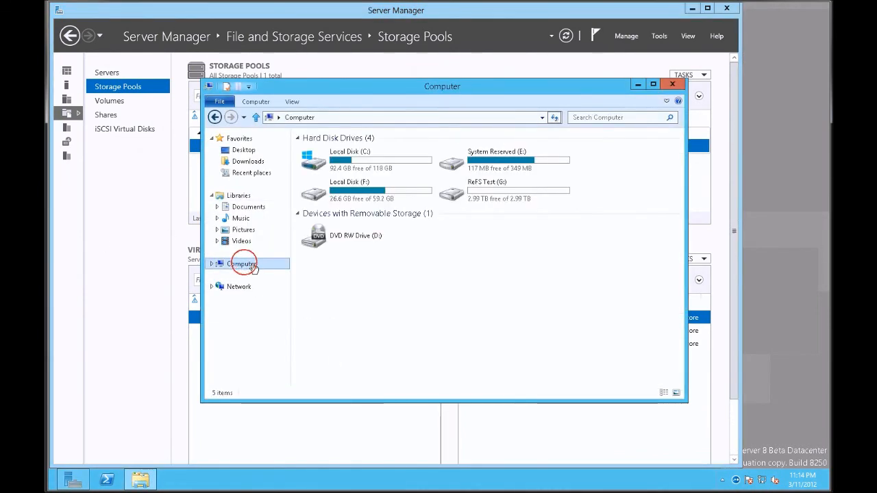
pyautogui.click(505, 189)
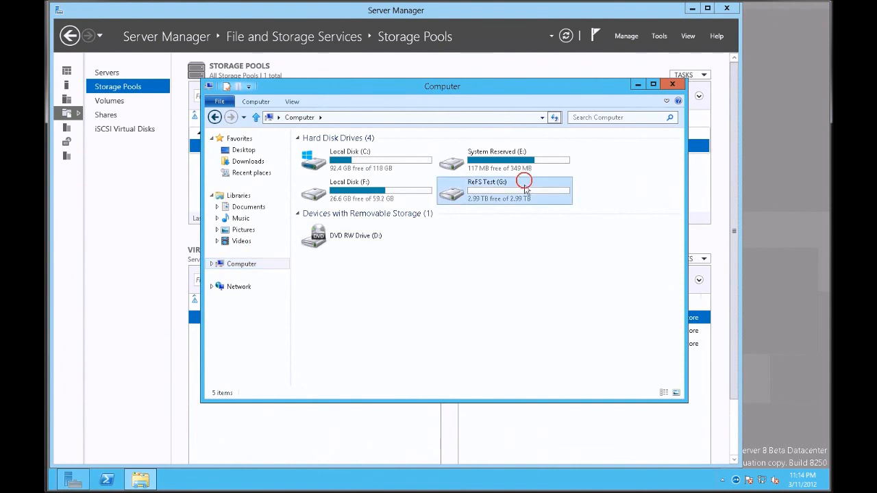
pyautogui.click(504, 190)
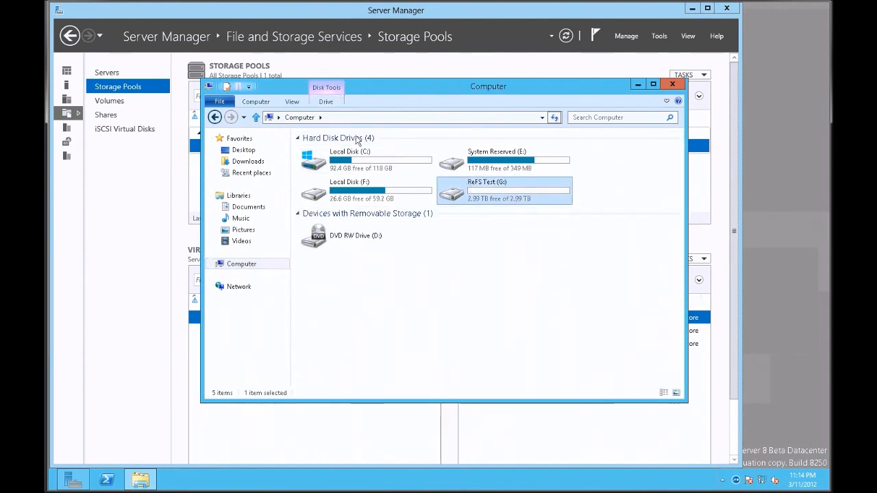
pyautogui.moveTo(493, 233)
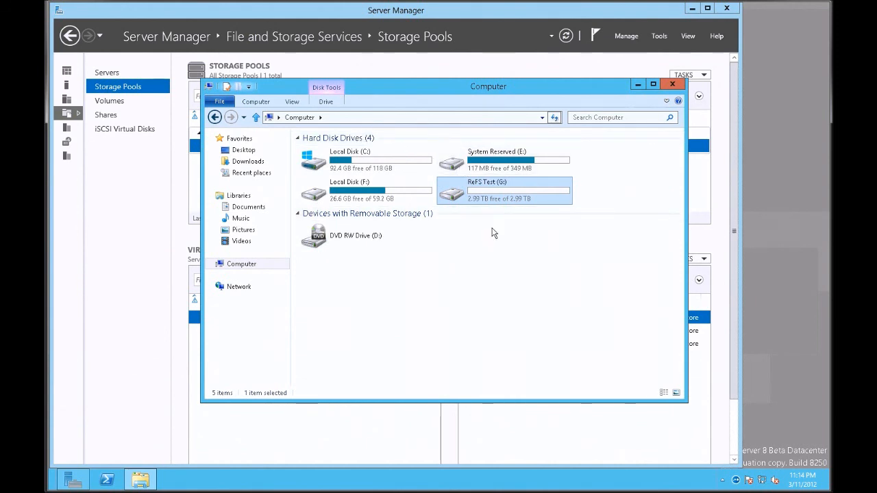